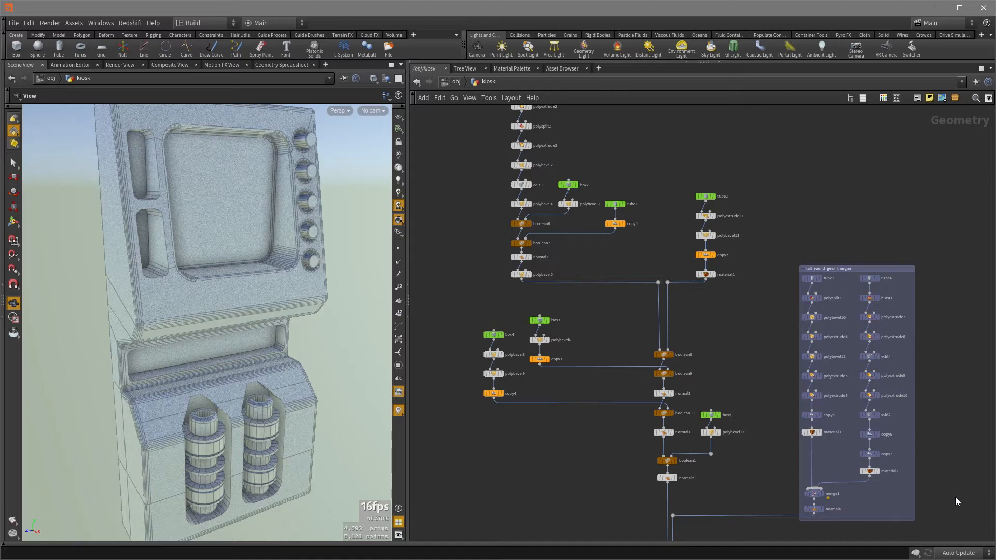
Zoom the network editor in on the boolean8–boolean10 node chain.
{"action": "scroll", "scroll_direction": "up", "scroll_amount": 3}
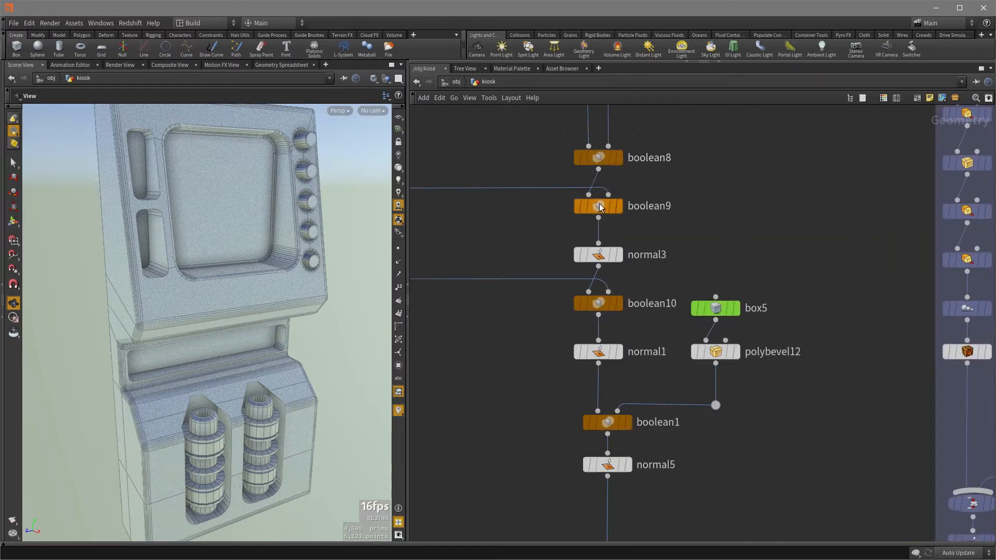
{"action": "right_click", "coordinate": [598, 254]}
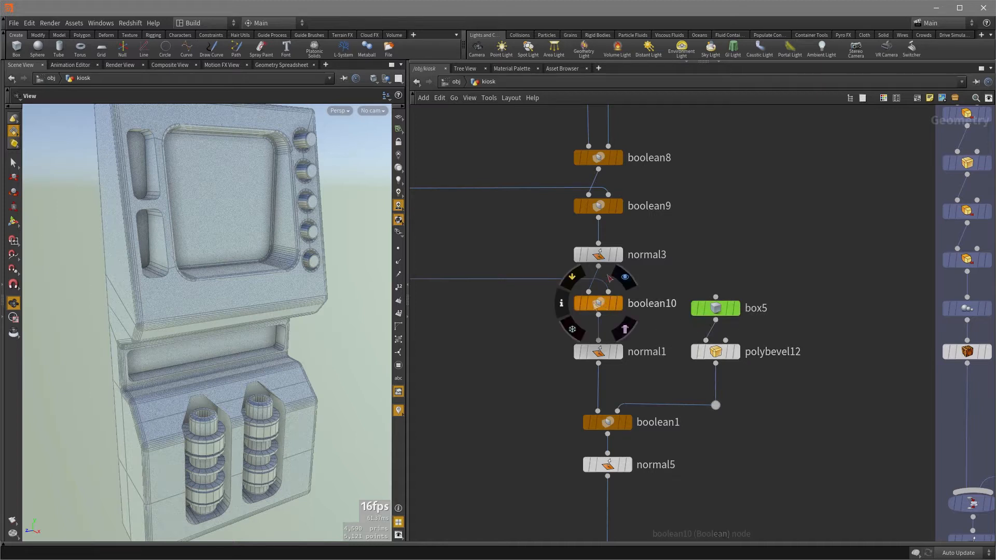
{"action": "mouse_move", "coordinate": [562, 307]}
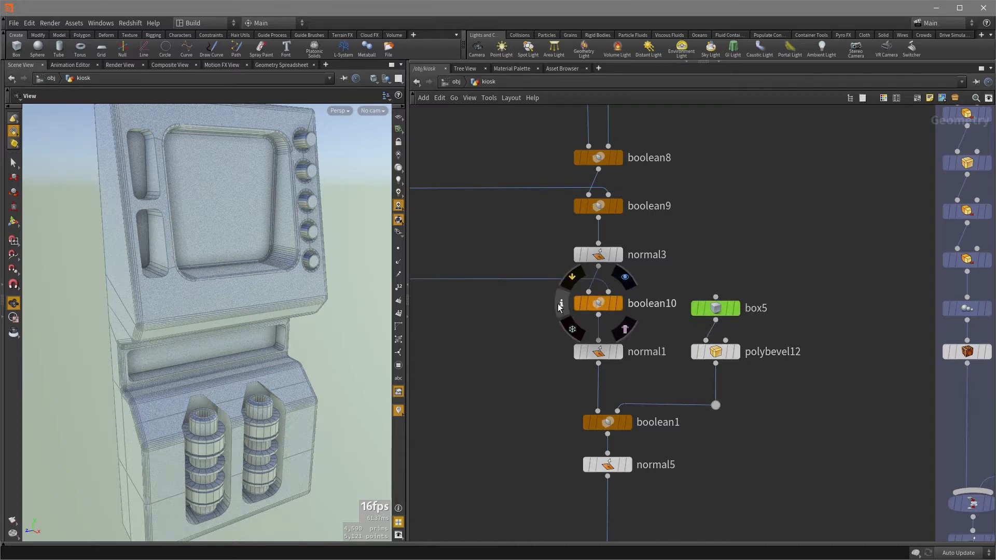
{"action": "mouse_move", "coordinate": [570, 330]}
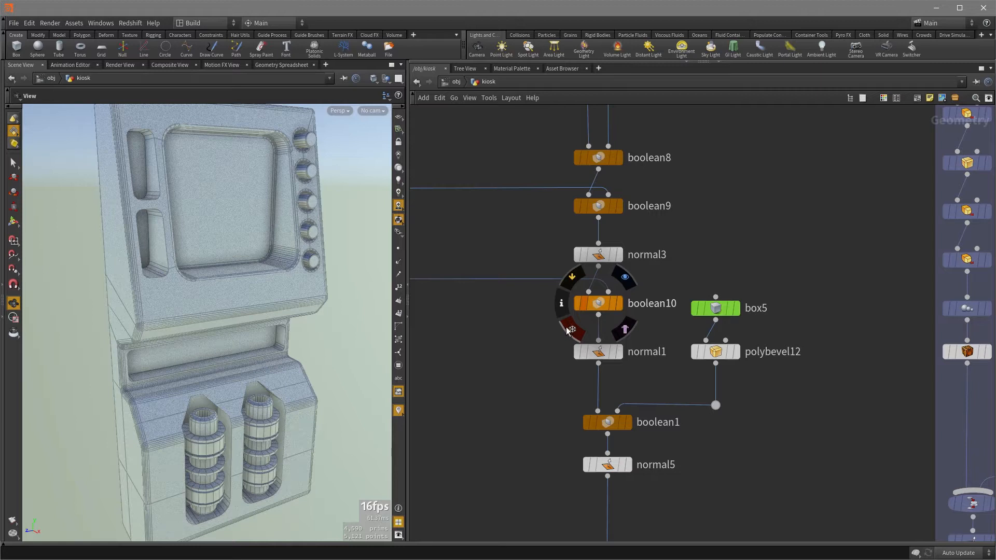
{"action": "mouse_move", "coordinate": [615, 307]}
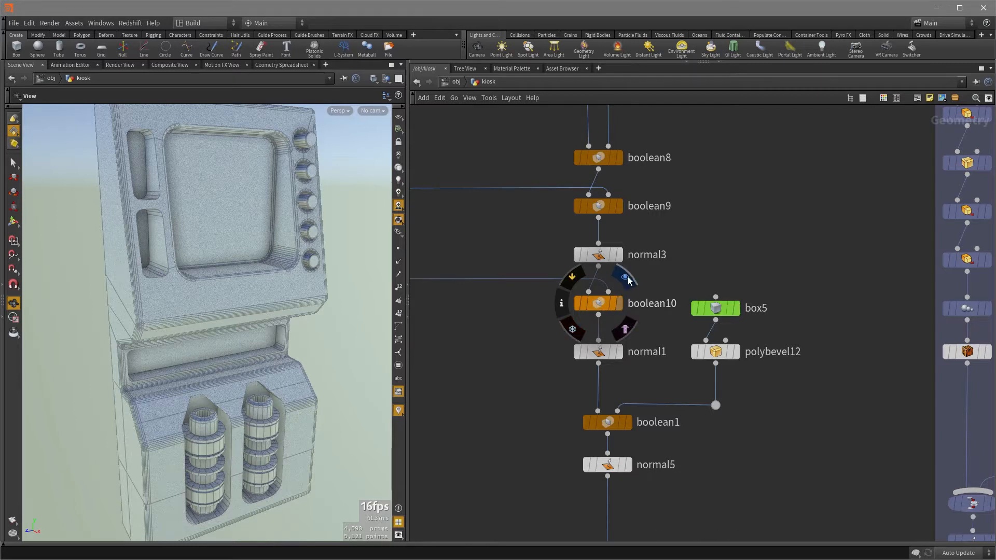
{"action": "mouse_move", "coordinate": [625, 278]}
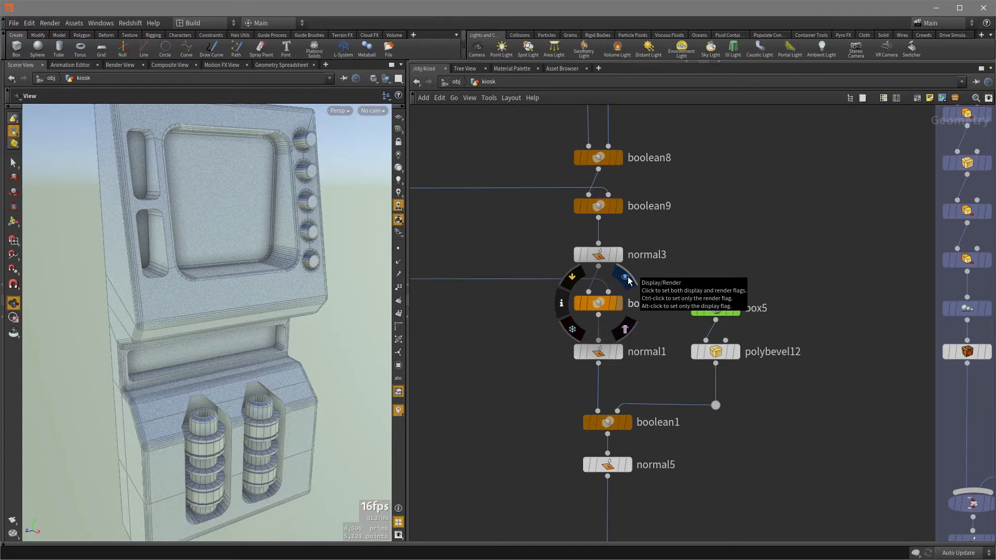
Set boolean10's Display/Render flag so the kiosk shows two empty recesses.
{"action": "left_click", "coordinate": [624, 276]}
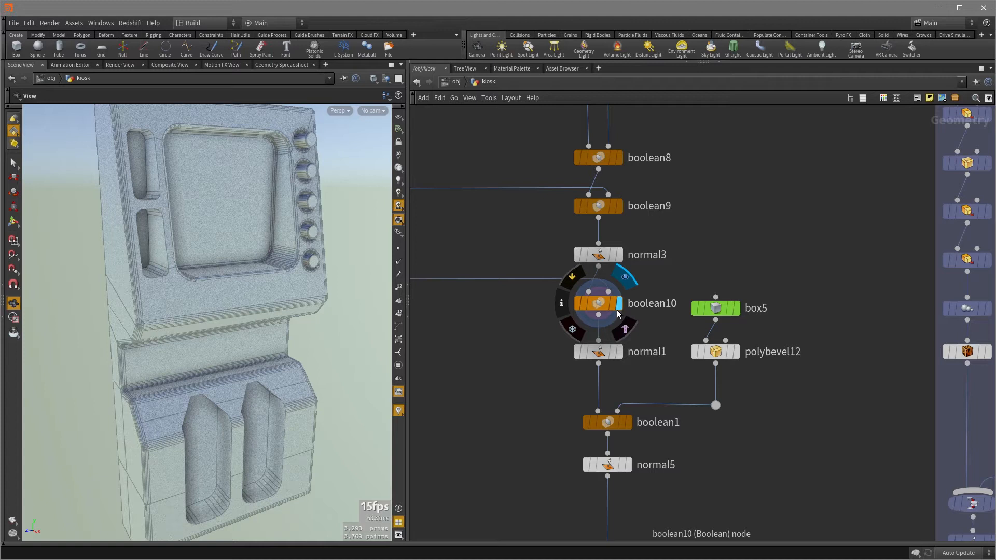
{"action": "mouse_move", "coordinate": [574, 285]}
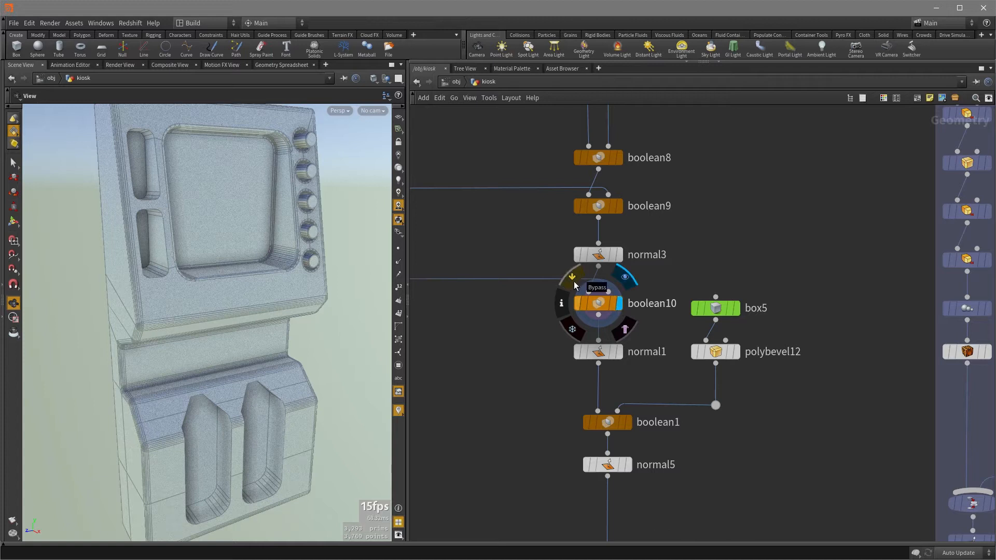
{"action": "left_click", "coordinate": [573, 274]}
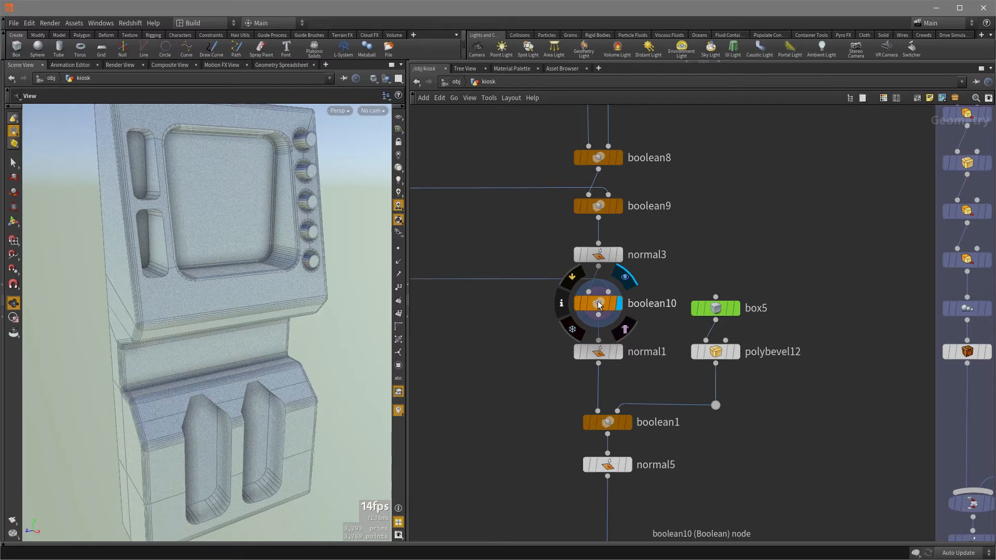
Bring up boolean10's context menu to reach its Flags options.
{"action": "right_click", "coordinate": [598, 303]}
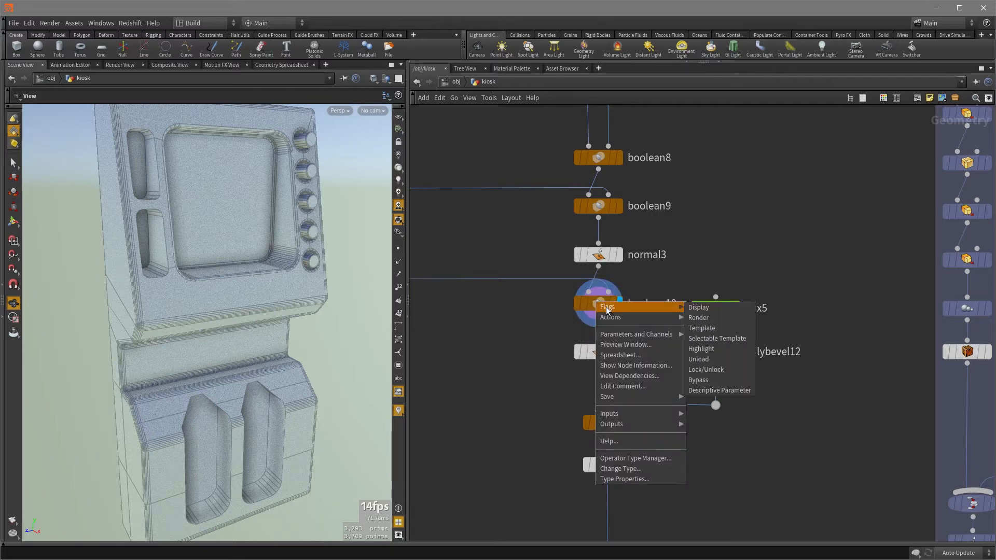
{"action": "mouse_move", "coordinate": [716, 313]}
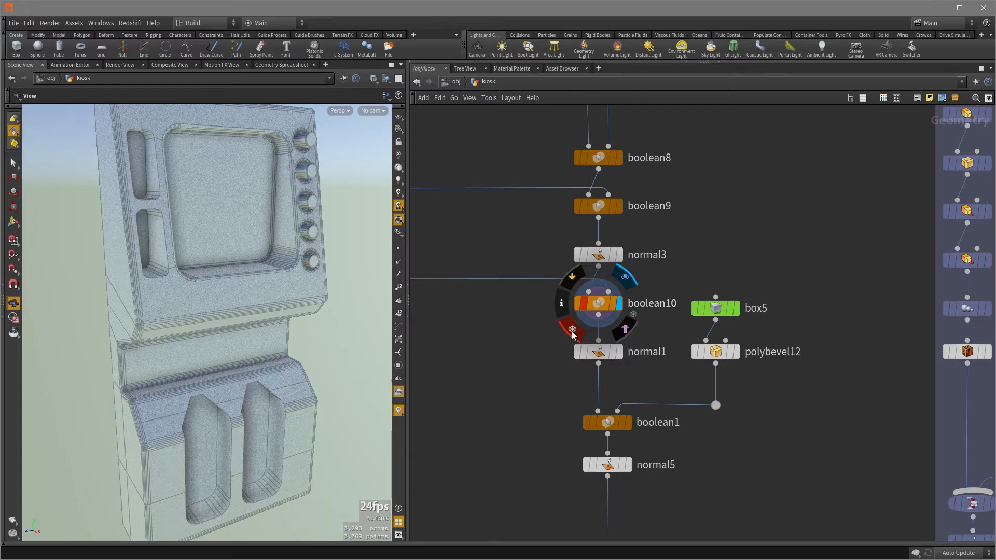
{"action": "mouse_move", "coordinate": [619, 309]}
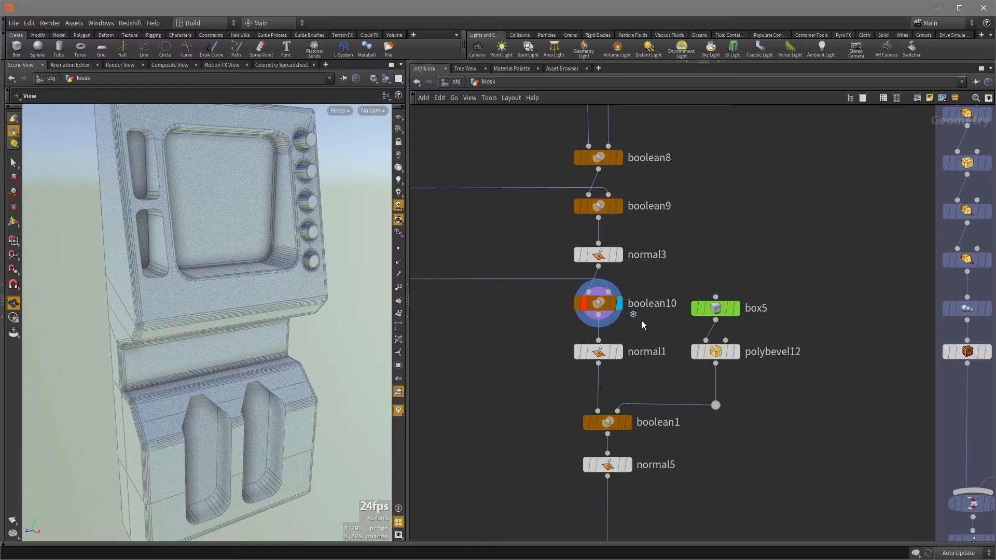
{"action": "mouse_move", "coordinate": [643, 322]}
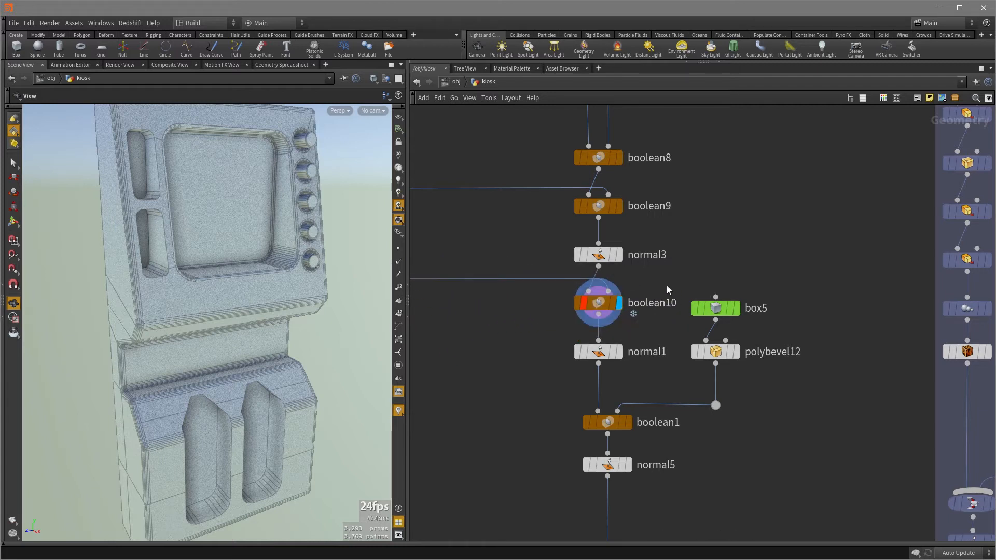
{"action": "mouse_move", "coordinate": [674, 293]}
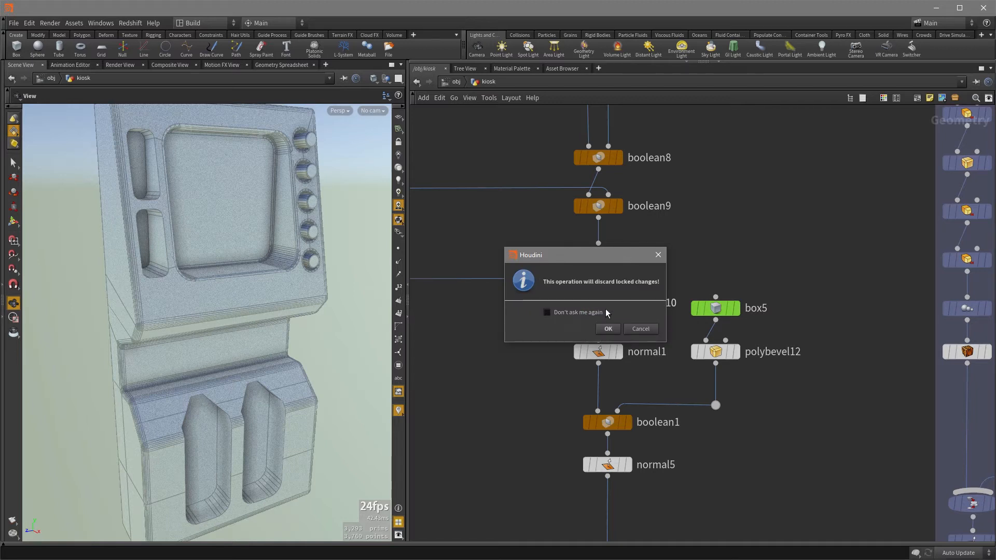
{"action": "mouse_move", "coordinate": [627, 315]}
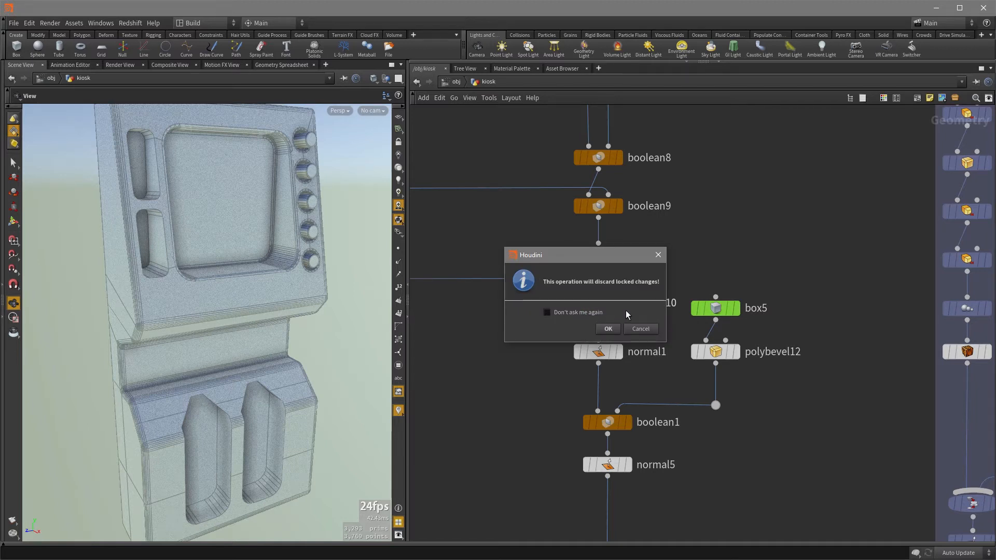
Confirm discarding boolean10's locked changes to unlock it.
{"action": "left_click", "coordinate": [607, 329]}
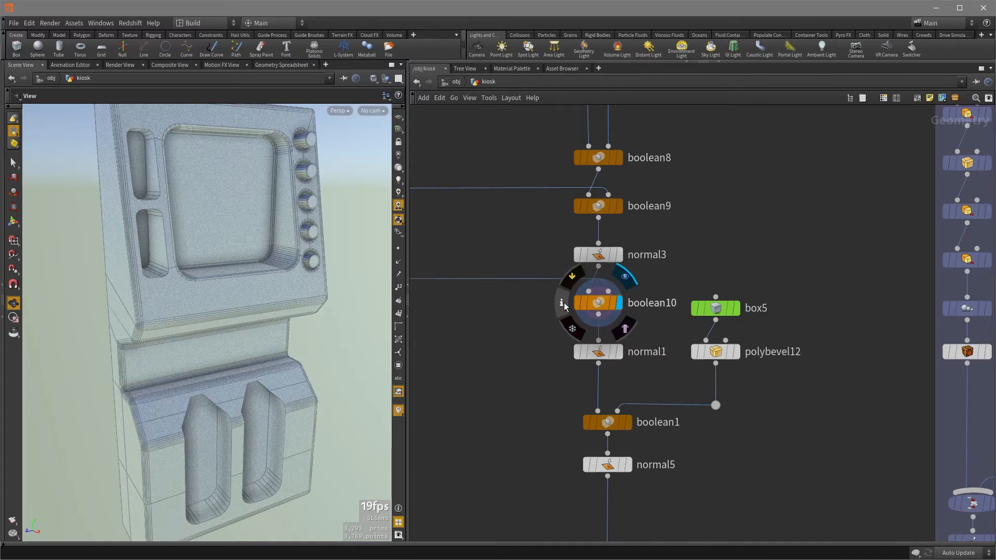
Open boolean10's info window (3,769 points, 3,293 primitives) and pin it beside the network.
{"action": "left_click", "coordinate": [562, 302]}
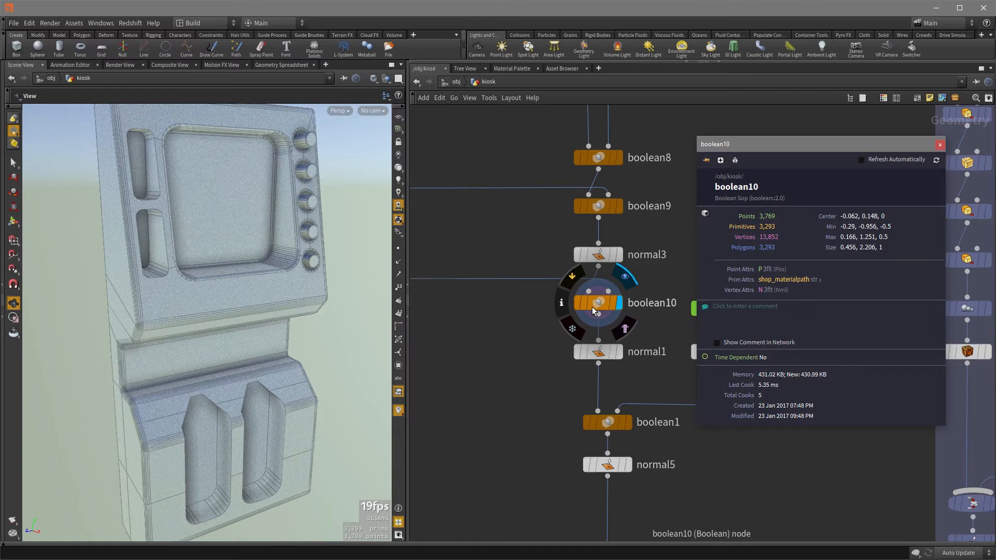
{"action": "mouse_move", "coordinate": [679, 185]}
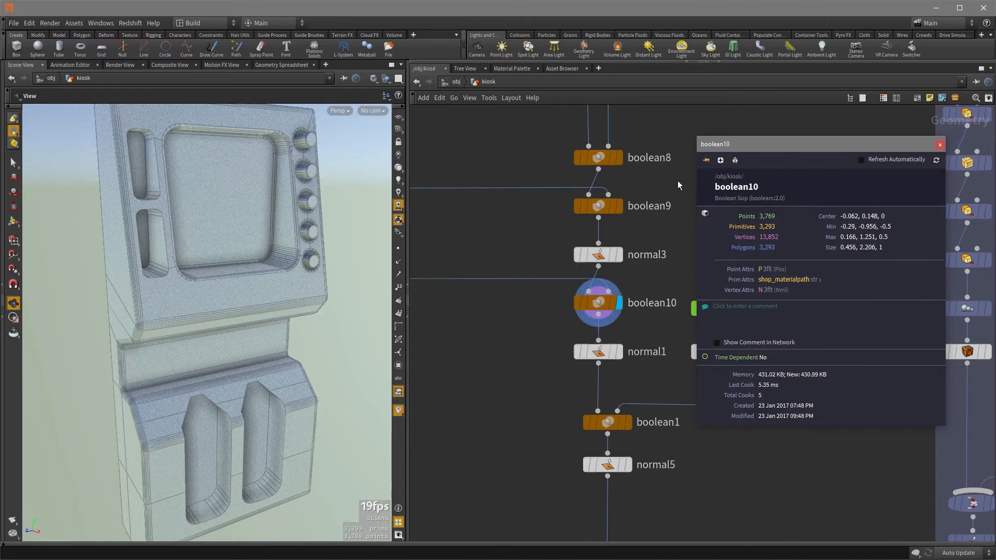
{"action": "left_click", "coordinate": [940, 144]}
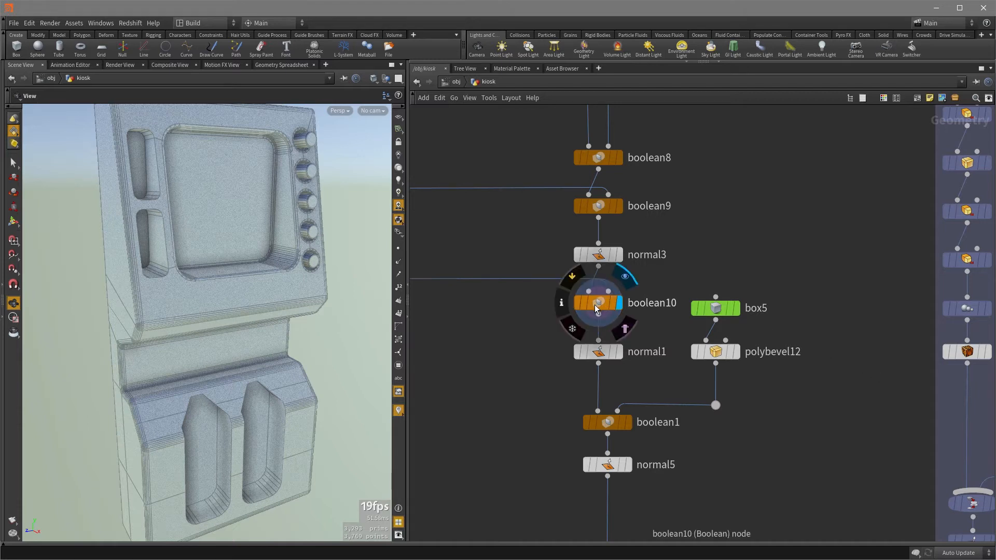
{"action": "left_click", "coordinate": [561, 302]}
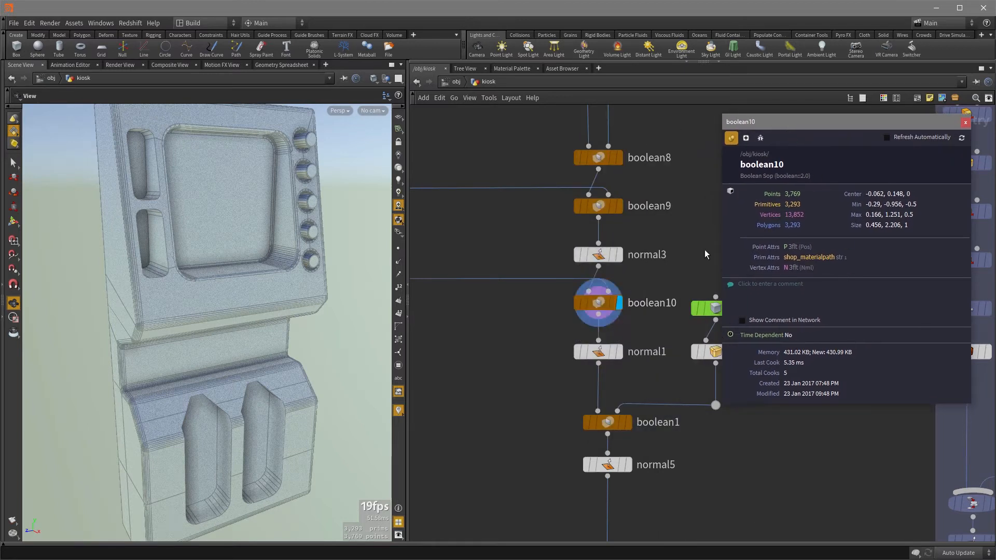
{"action": "left_click", "coordinate": [598, 206]}
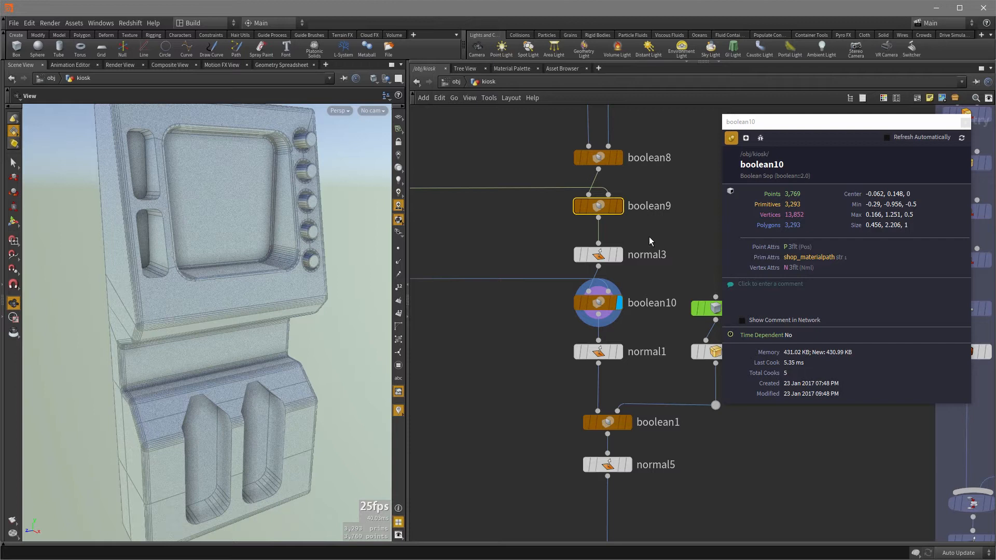
{"action": "left_click", "coordinate": [597, 254]}
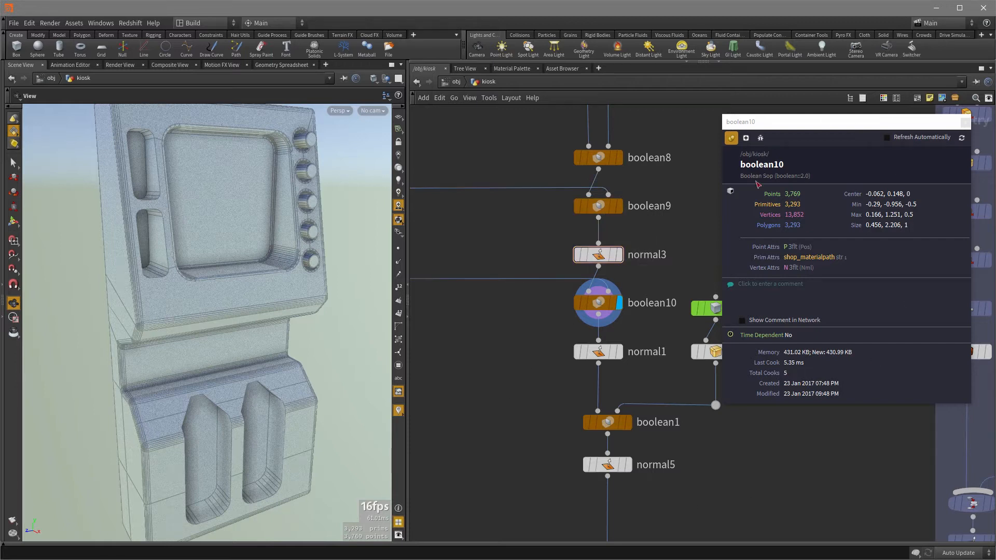
{"action": "mouse_move", "coordinate": [746, 138]}
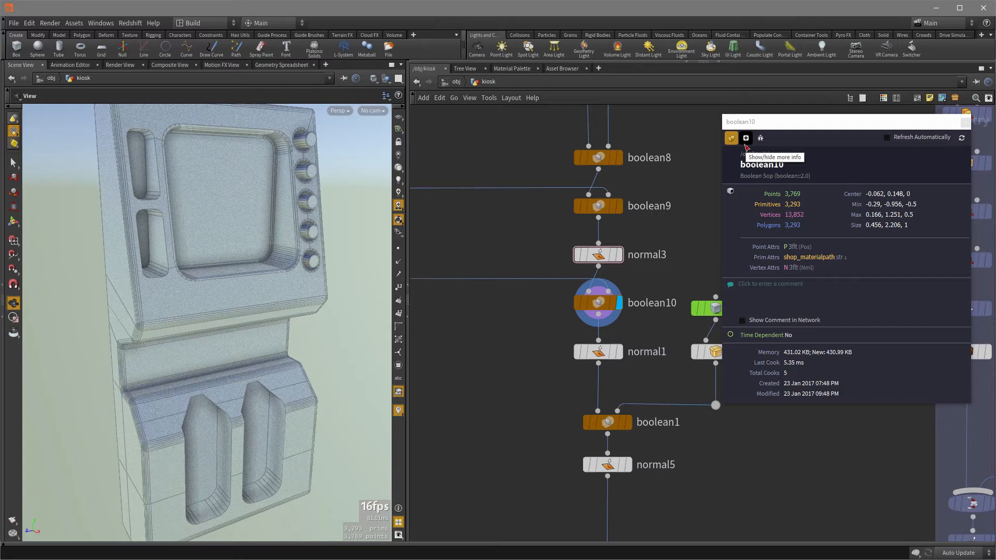
{"action": "mouse_move", "coordinate": [748, 146]}
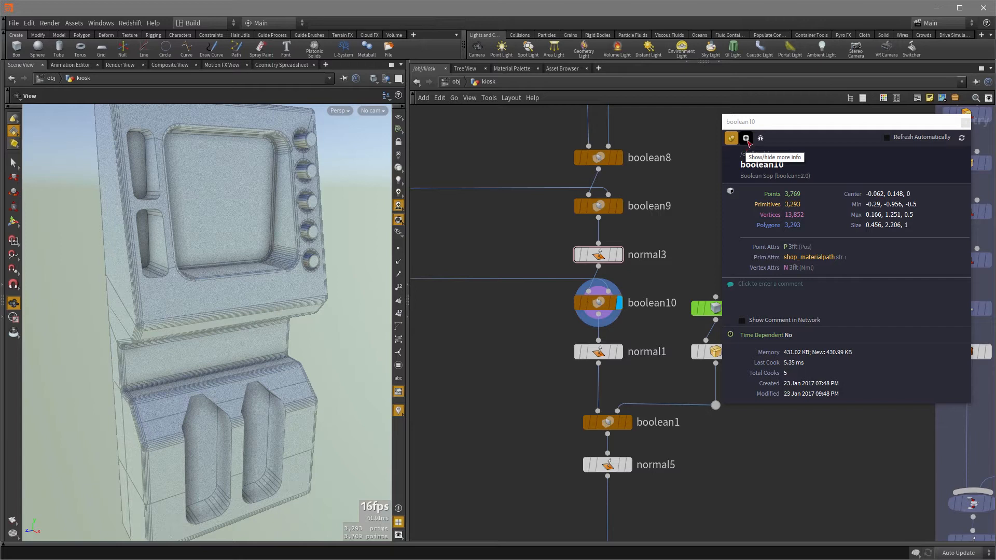
Show attribute data types and internal attributes in boolean10's info window.
{"action": "left_click", "coordinate": [746, 138]}
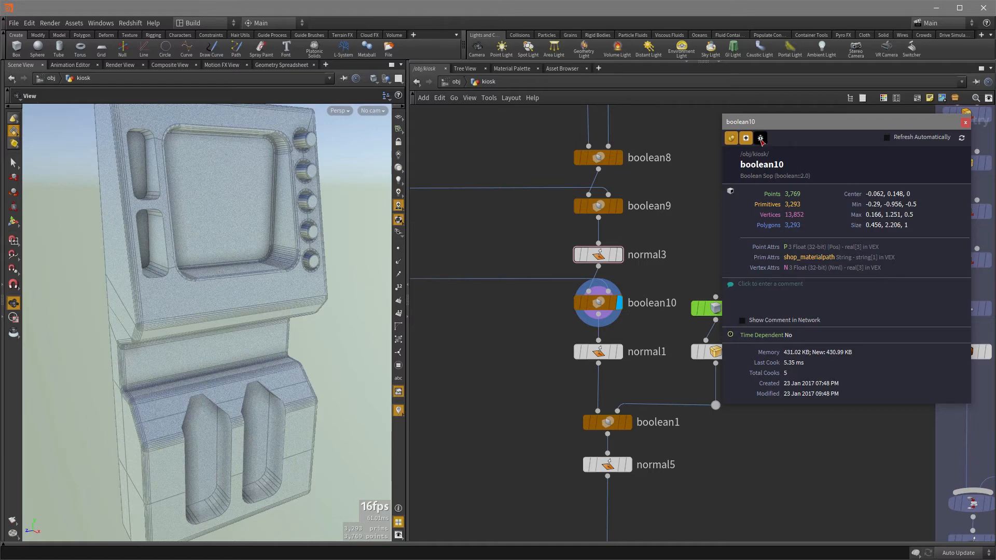
{"action": "left_click", "coordinate": [760, 138]}
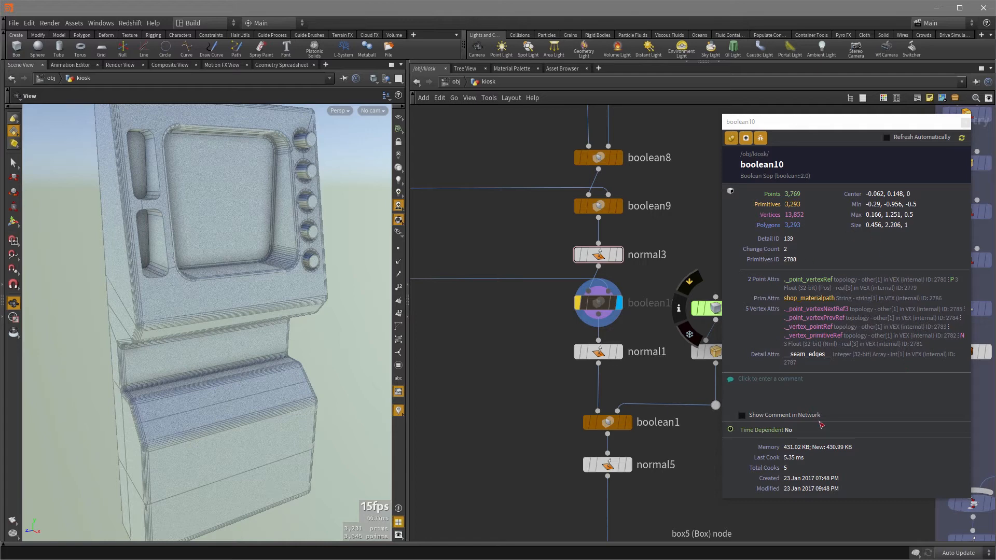
{"action": "mouse_move", "coordinate": [901, 364]}
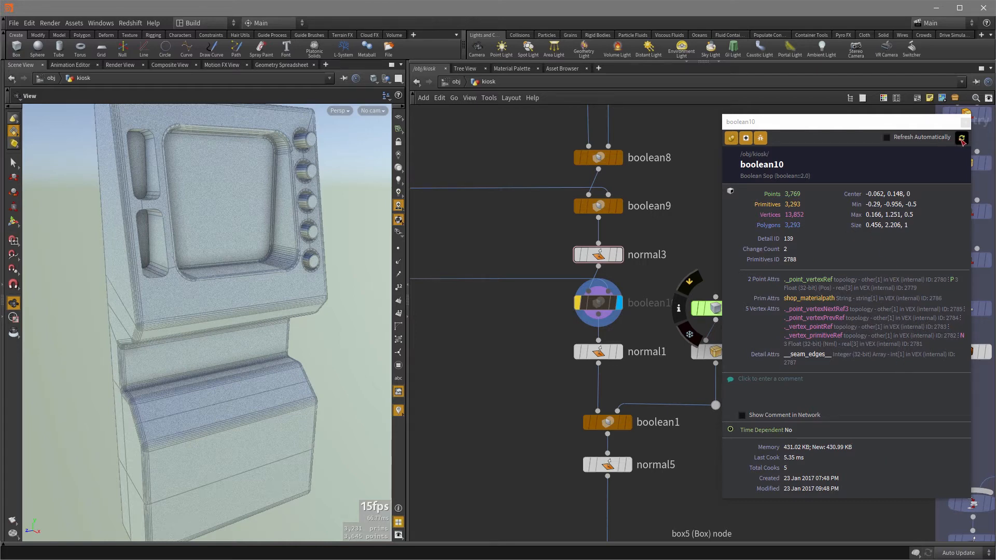
Refresh boolean10's info after bypassing and restoring it, back to 3,769 points.
{"action": "left_click", "coordinate": [961, 138]}
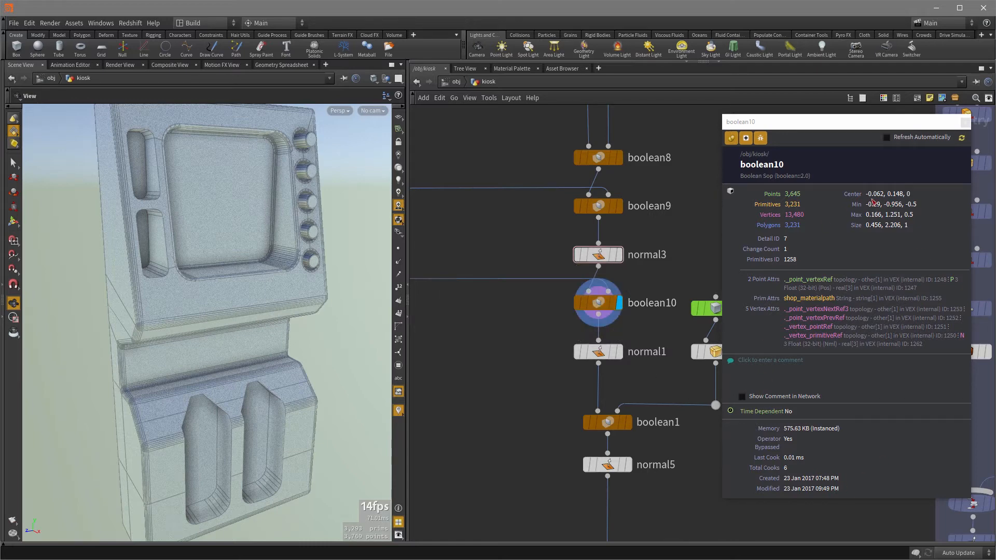
{"action": "mouse_move", "coordinate": [961, 138]}
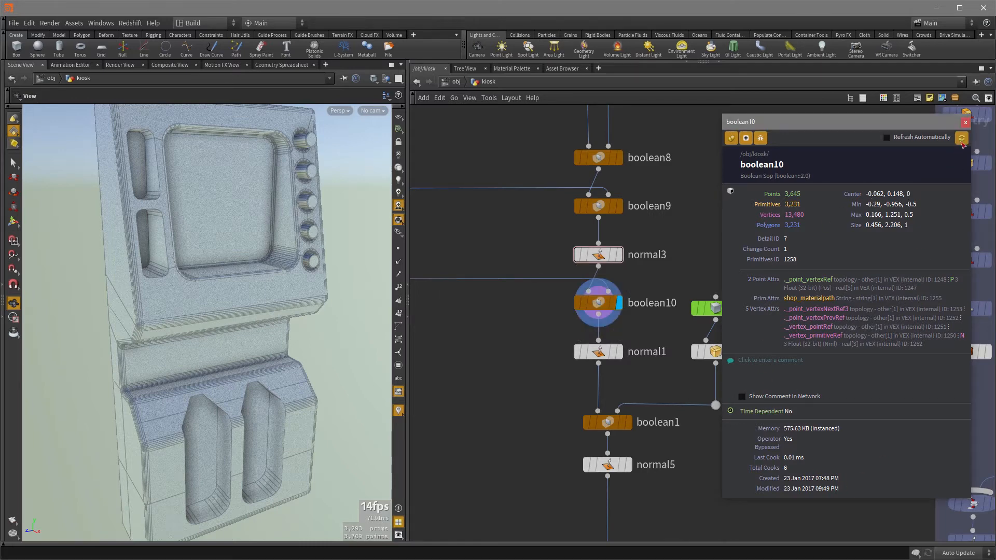
{"action": "left_click", "coordinate": [961, 138]}
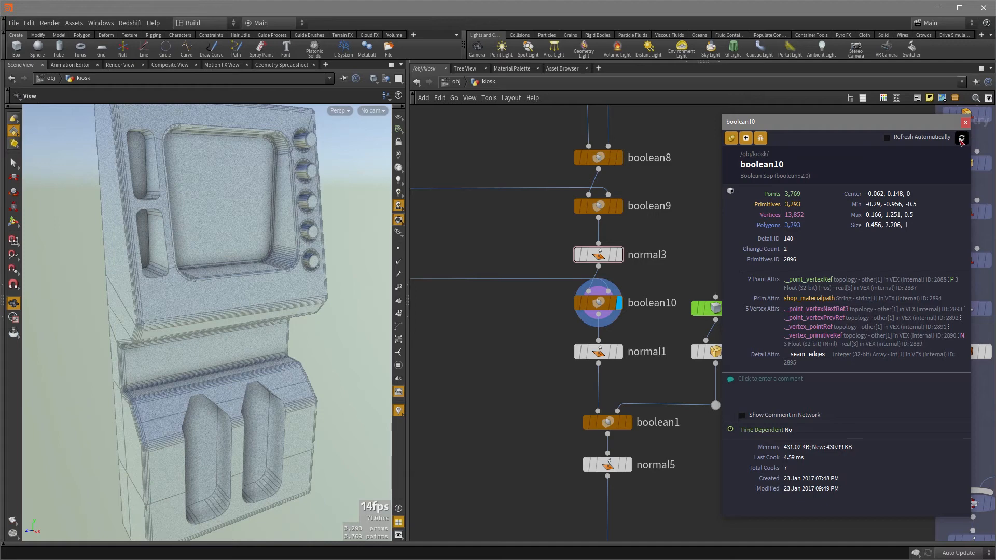
{"action": "mouse_move", "coordinate": [772, 433]}
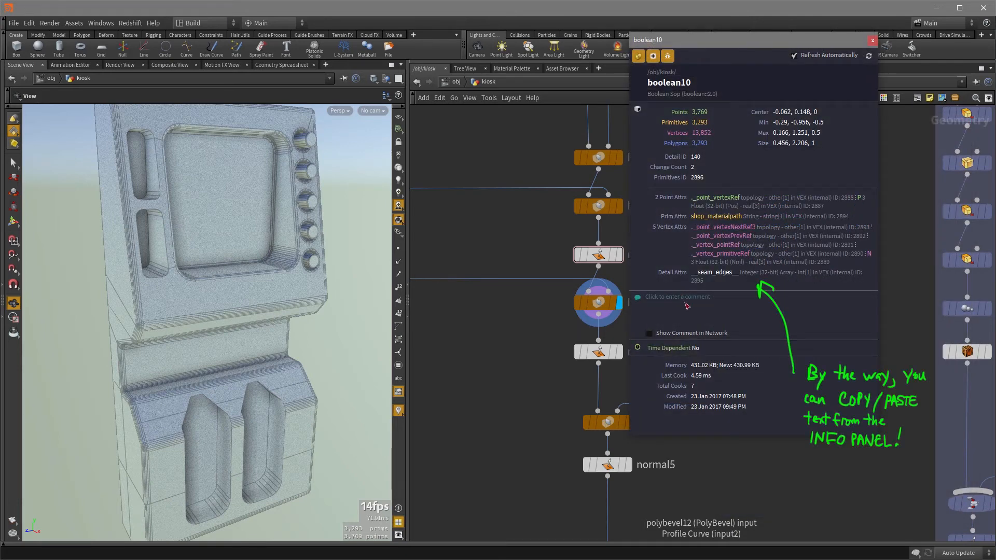
Comment boolean10 "i used to be called cookie" with Show Comment in Network enabled.
{"action": "left_click", "coordinate": [677, 296]}
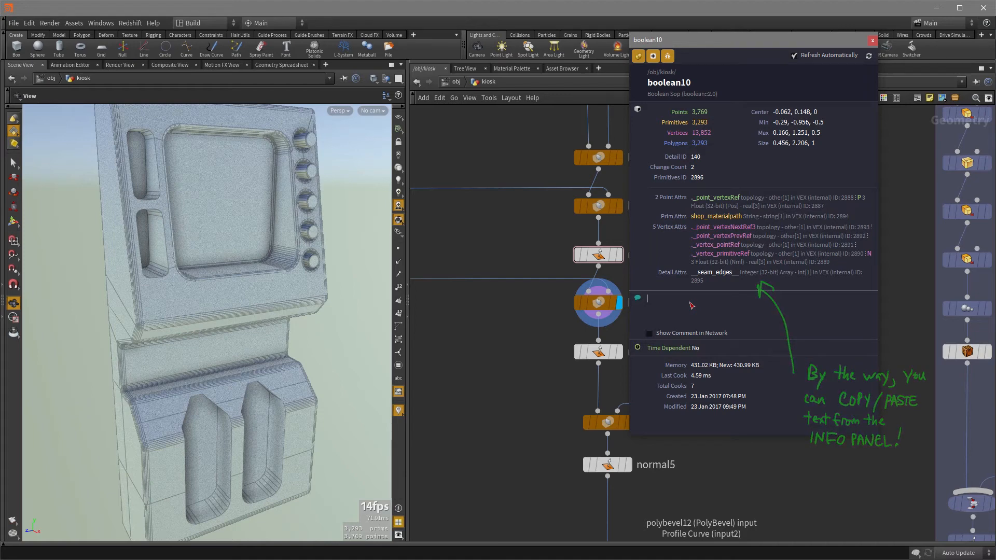
{"action": "type", "text": "i used to be called cookie"}
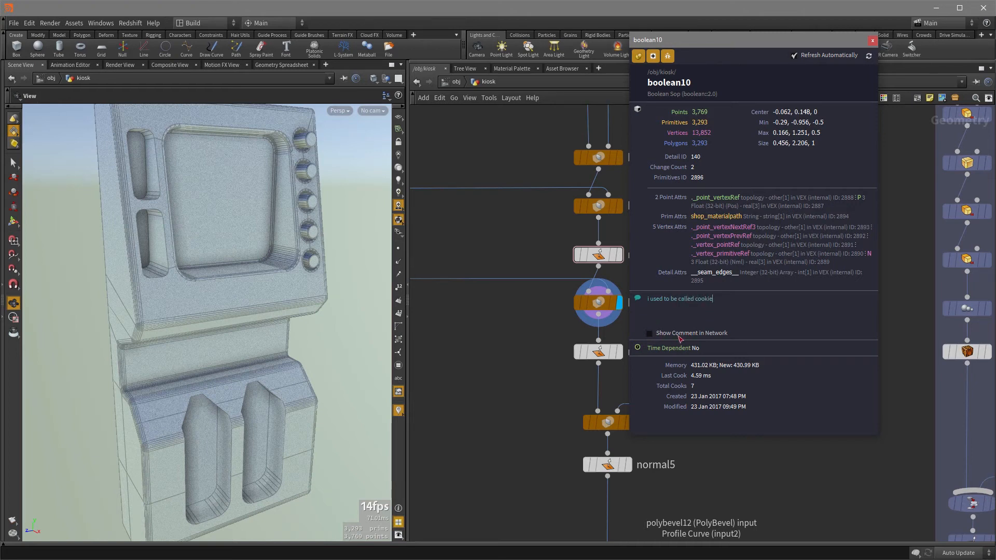
{"action": "left_click", "coordinate": [649, 333]}
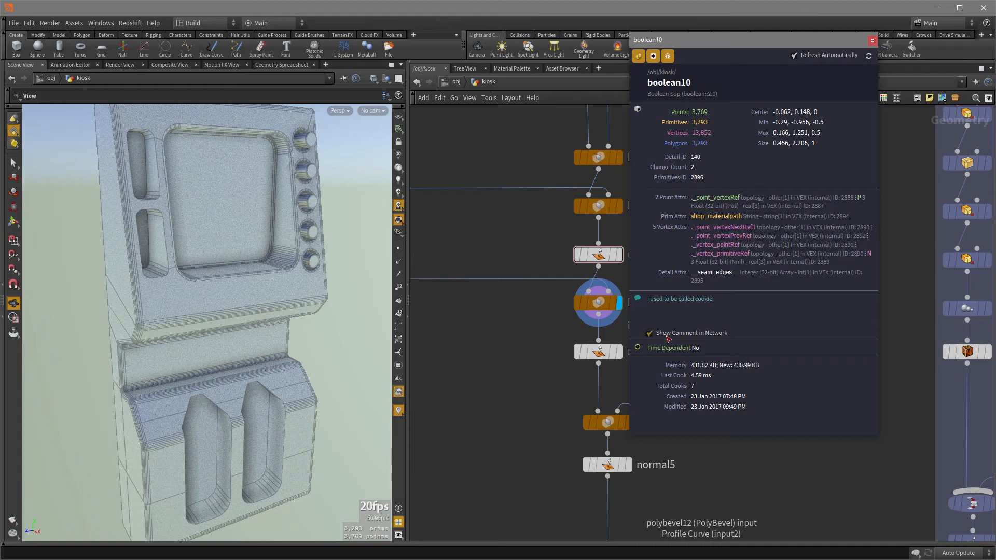
{"action": "left_click", "coordinate": [873, 40]}
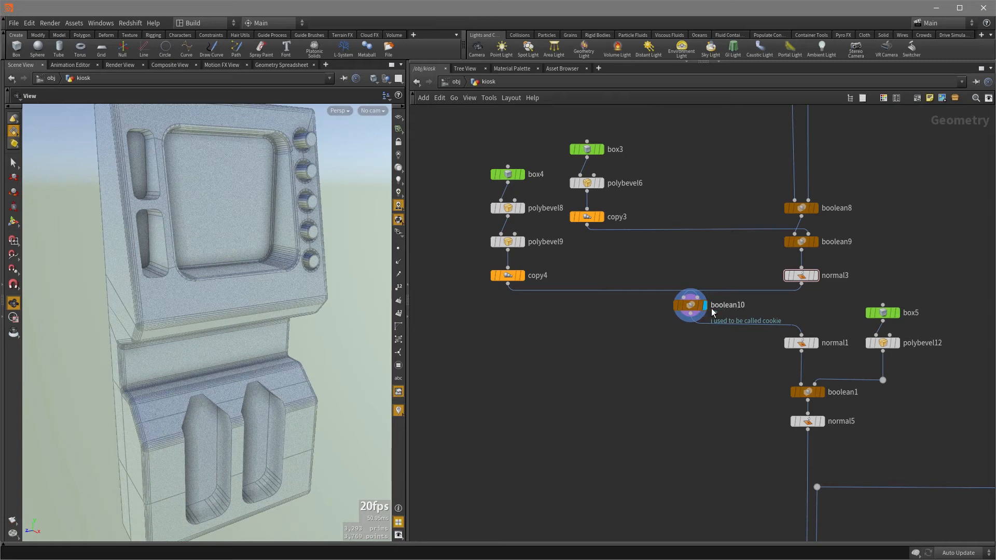
{"action": "mouse_move", "coordinate": [716, 386]}
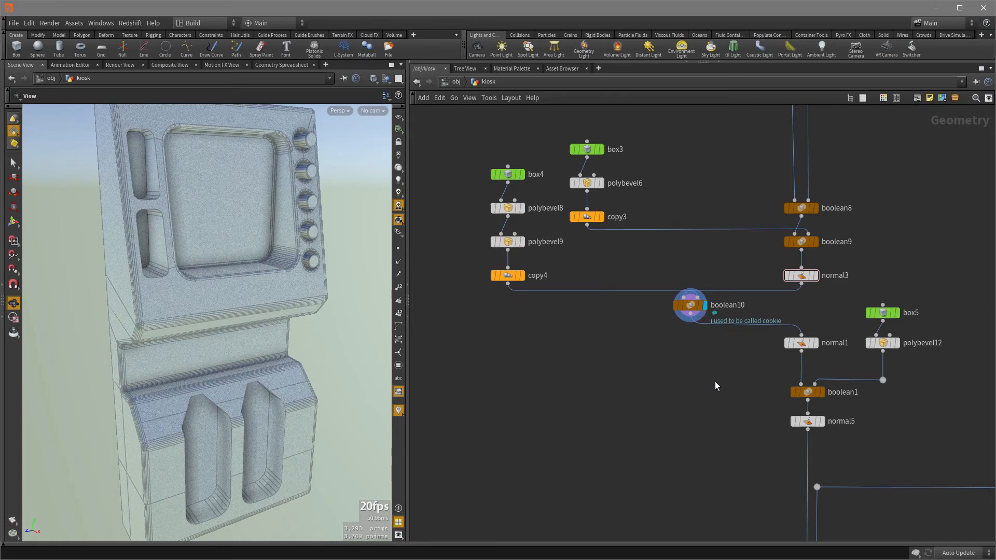
Set Comment Badge to Large in the Network View Display Options.
{"action": "scroll", "scroll_direction": "down", "scroll_amount": 3}
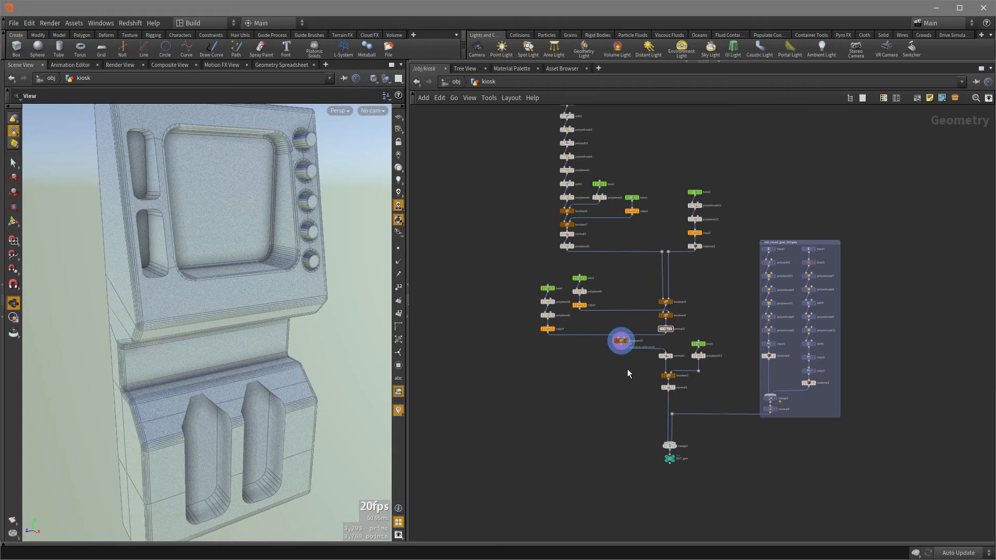
{"action": "key", "text": "d"}
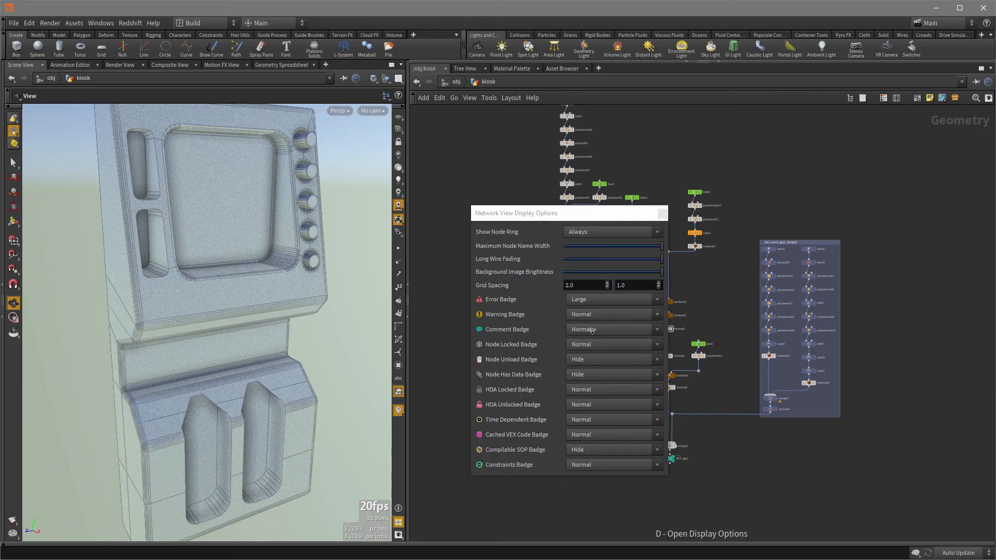
{"action": "left_click", "coordinate": [612, 329]}
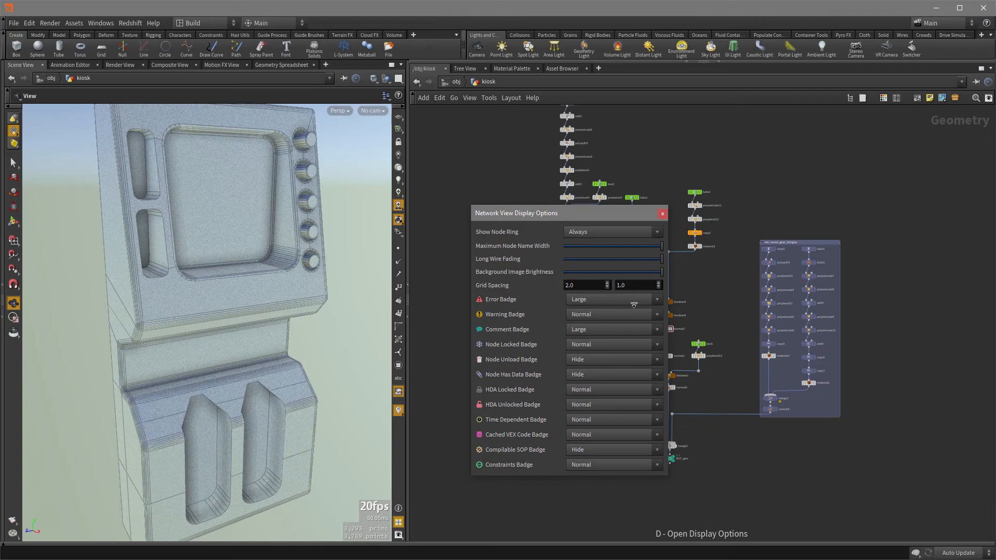
{"action": "left_click", "coordinate": [662, 214]}
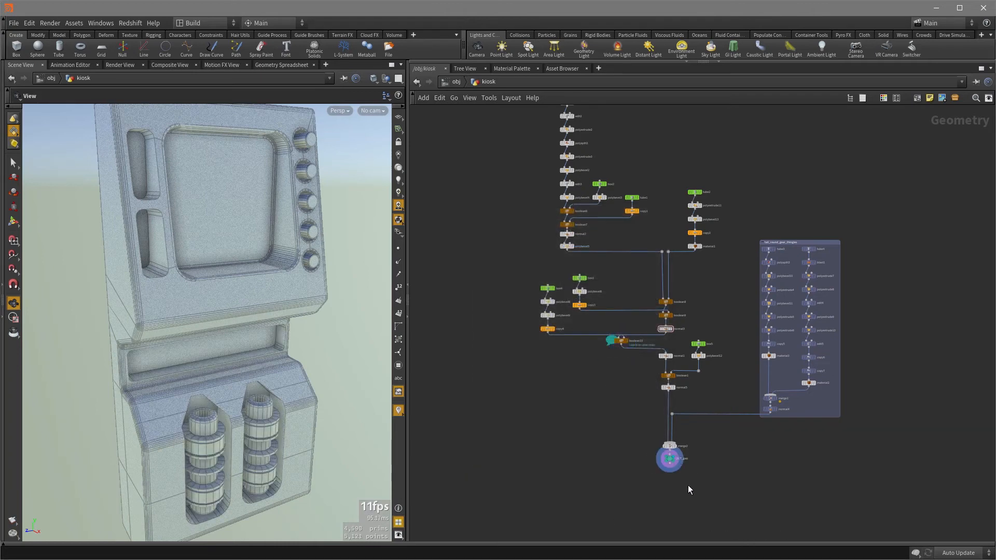
{"action": "mouse_move", "coordinate": [623, 358]}
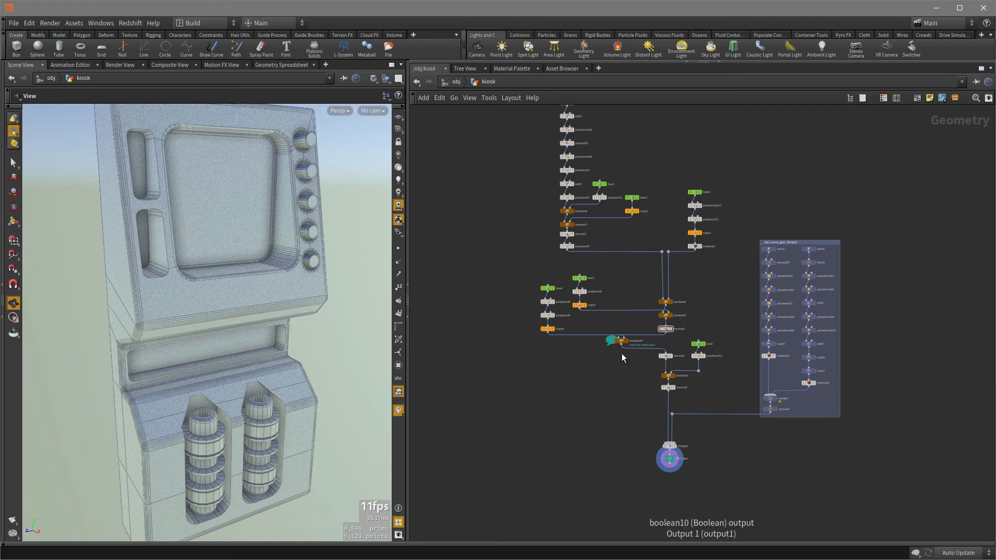
{"action": "mouse_move", "coordinate": [642, 381]}
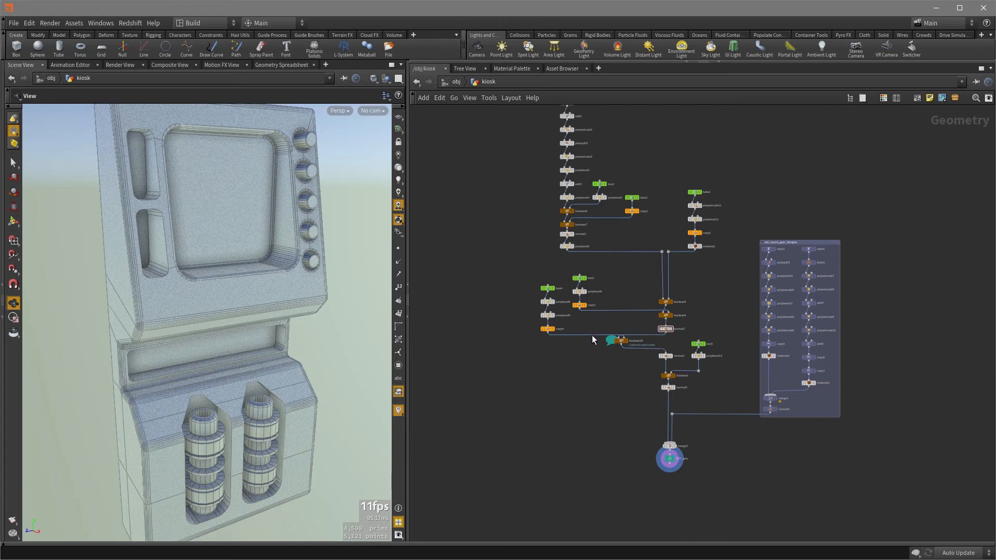
{"action": "mouse_move", "coordinate": [628, 407]}
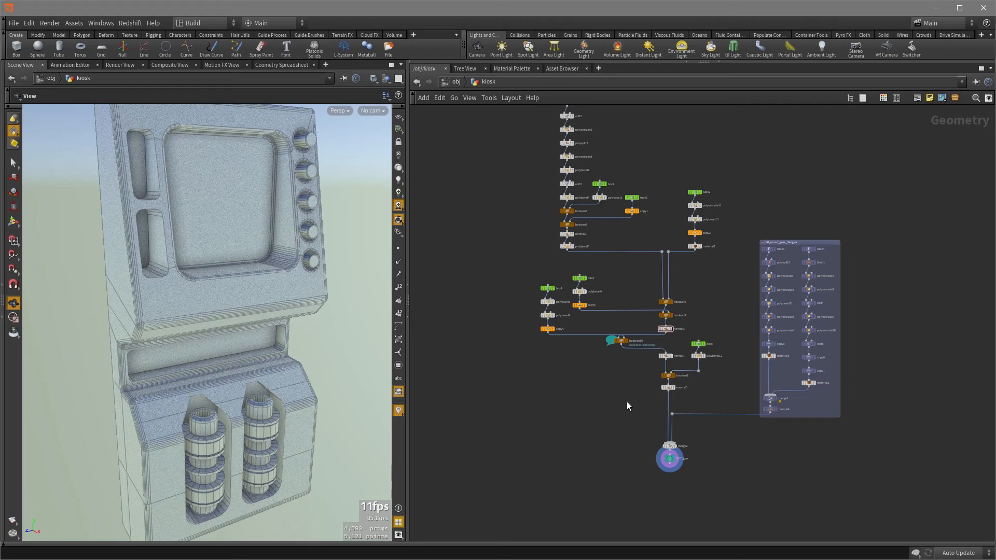
{"action": "scroll", "scroll_direction": "up", "scroll_amount": 3}
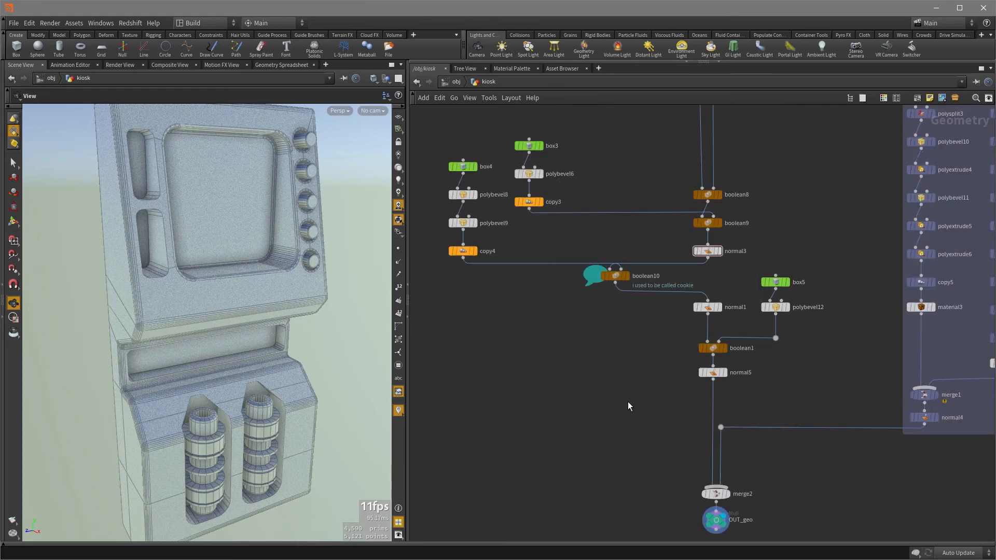
{"action": "left_click", "coordinate": [614, 276]}
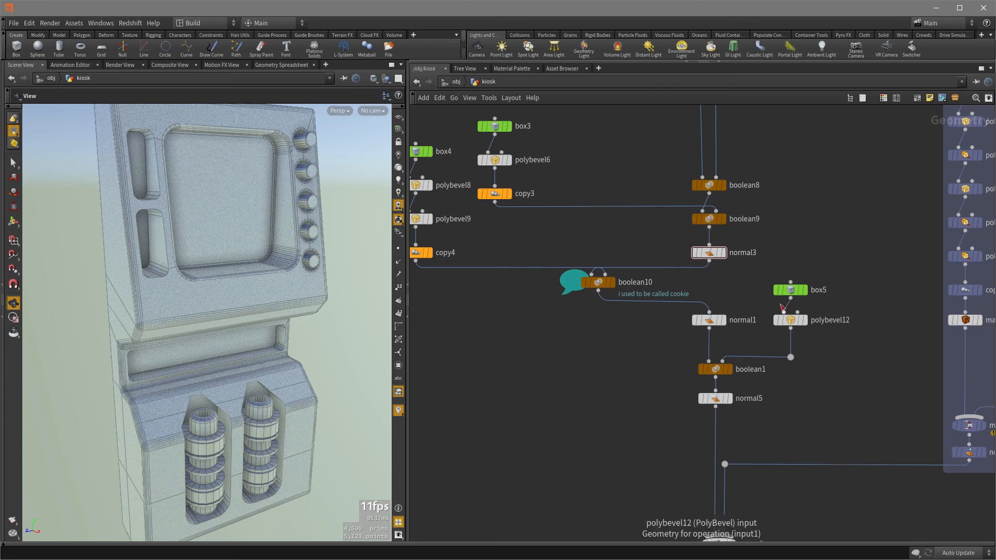
{"action": "mouse_move", "coordinate": [707, 256]}
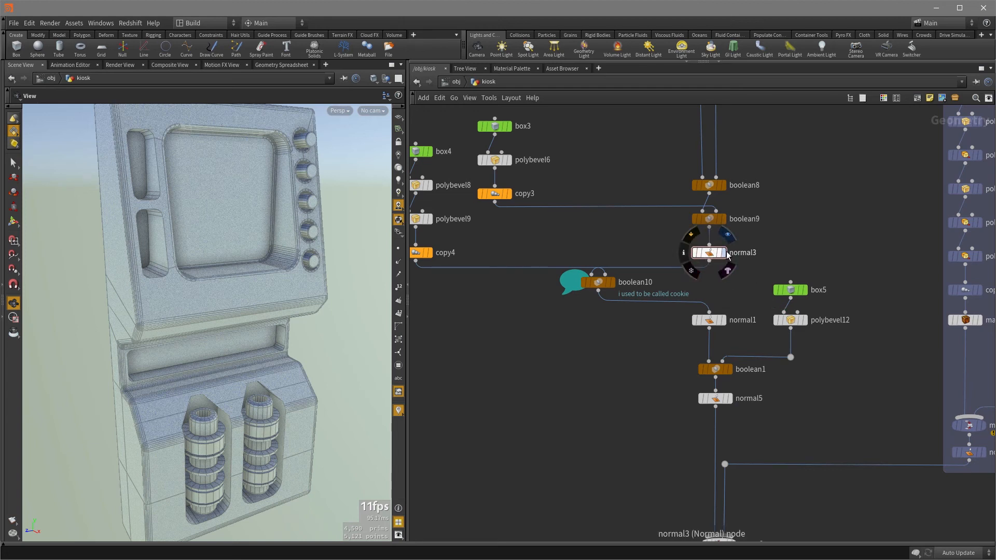
{"action": "mouse_move", "coordinate": [729, 238]}
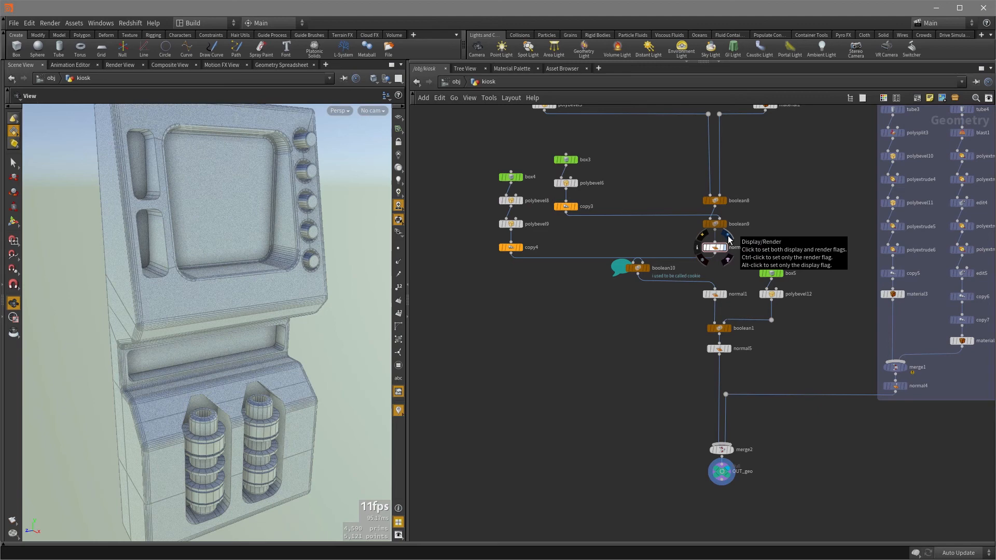
{"action": "scroll", "scroll_direction": "down", "scroll_amount": 3}
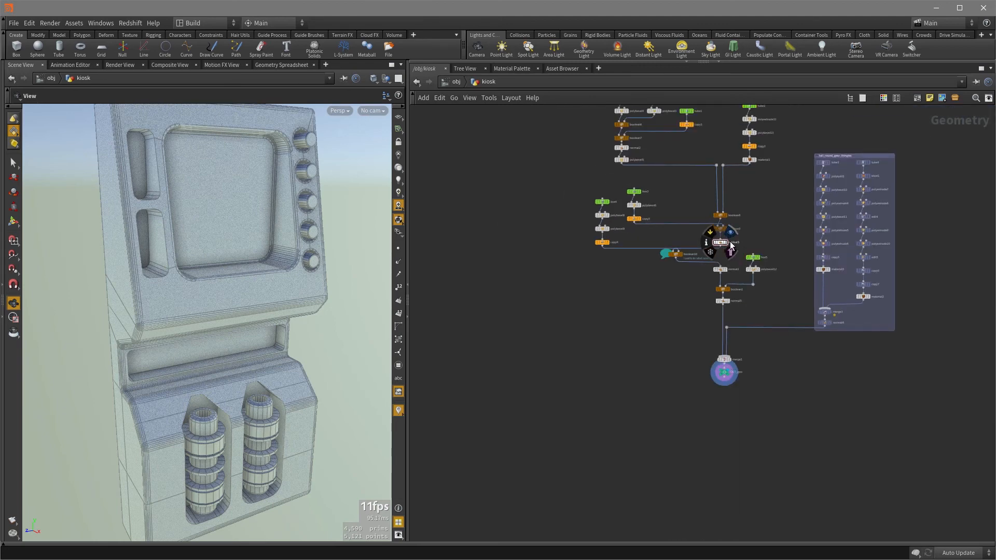
{"action": "scroll", "scroll_direction": "down", "scroll_amount": 3}
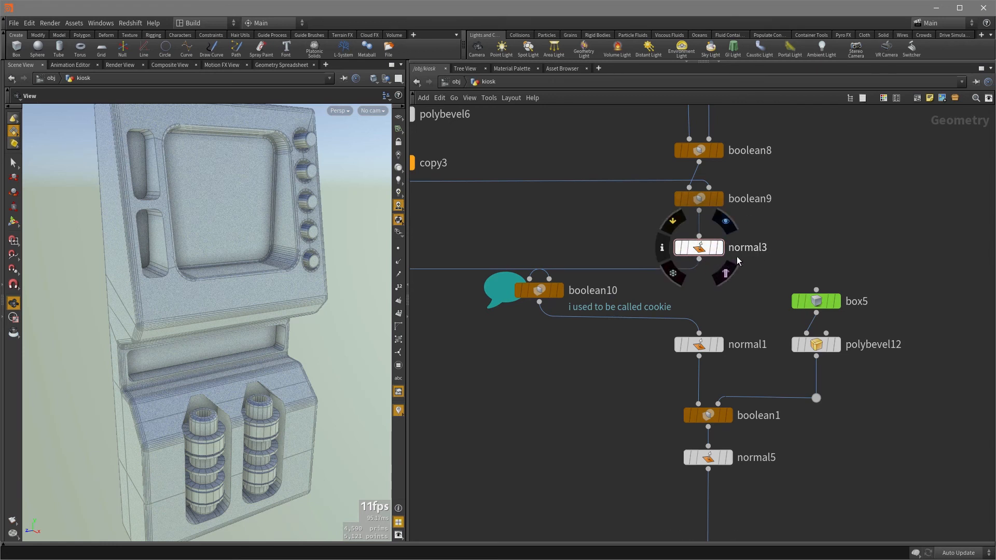
{"action": "mouse_move", "coordinate": [725, 222]}
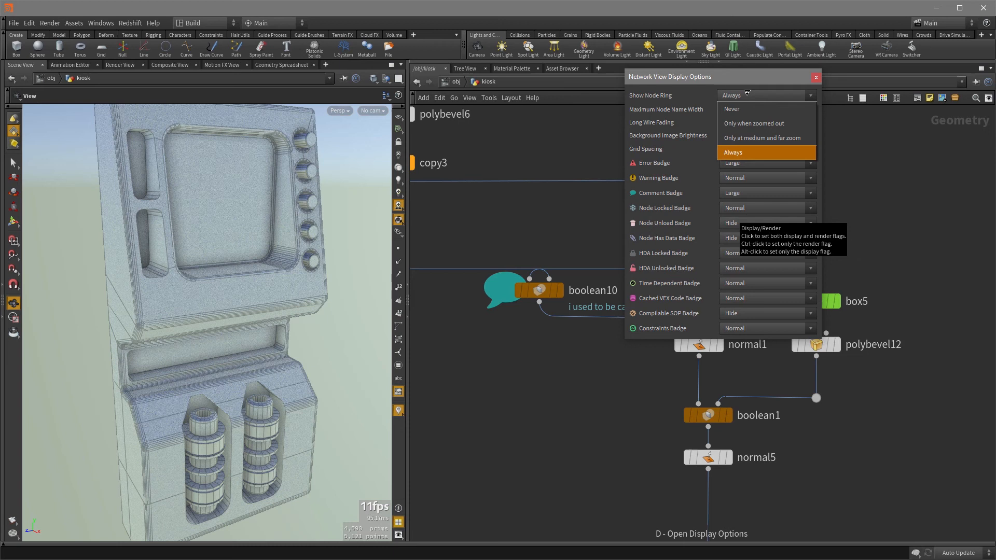
{"action": "mouse_move", "coordinate": [766, 138]}
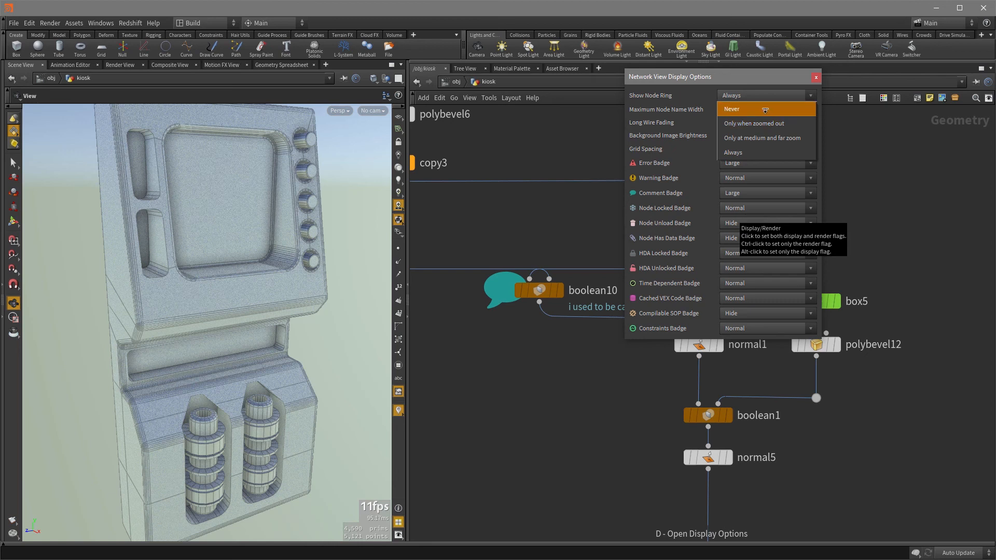
{"action": "mouse_move", "coordinate": [763, 138]}
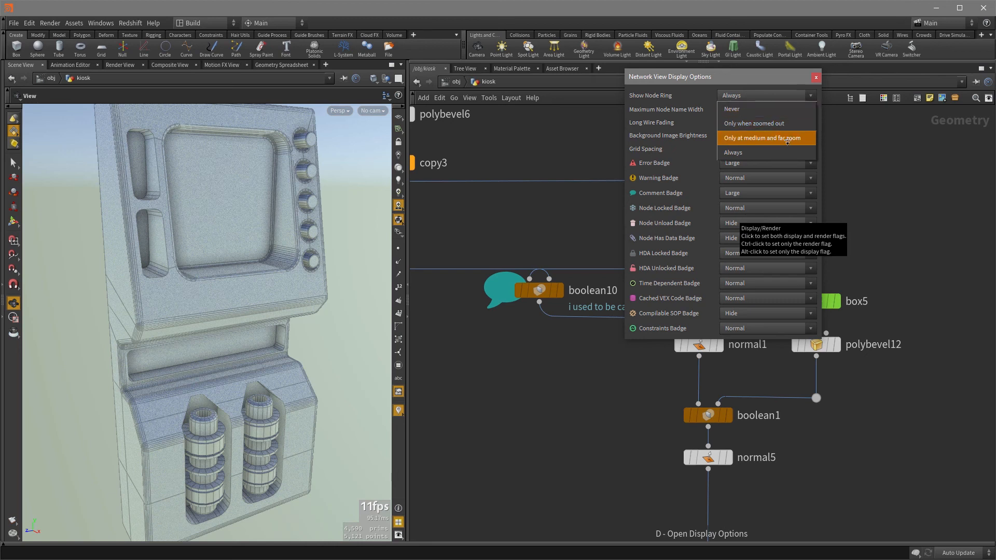
Set Show Node Ring to Only at medium and far zoom.
{"action": "left_click", "coordinate": [763, 138]}
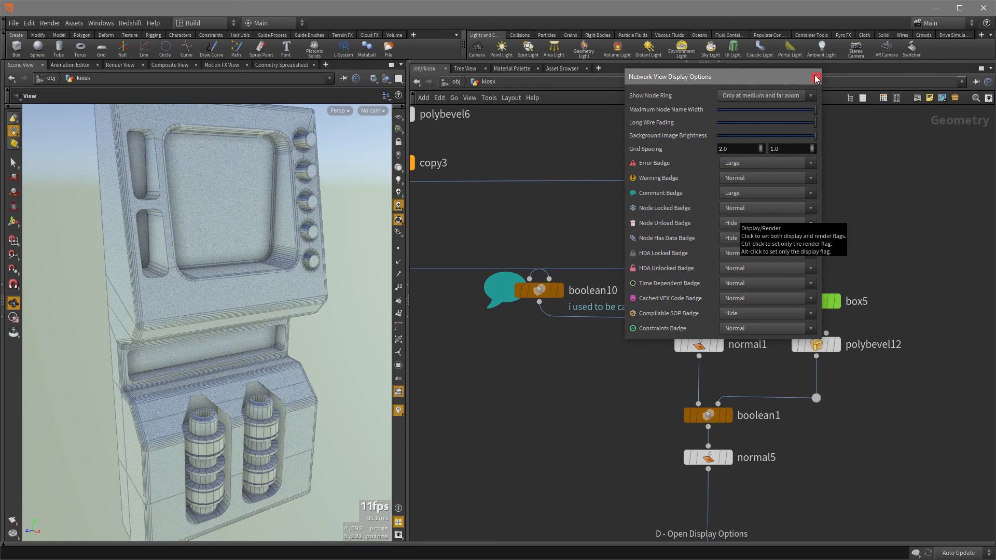
Close Display Options and set boolean1's display flag, zooming out to verify the node ring.
{"action": "left_click", "coordinate": [815, 76]}
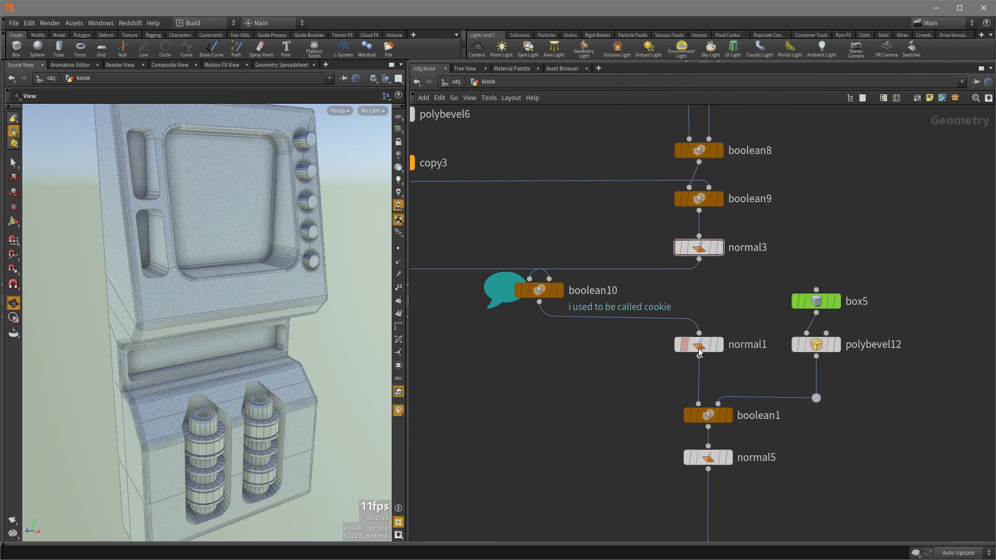
{"action": "mouse_move", "coordinate": [709, 415]}
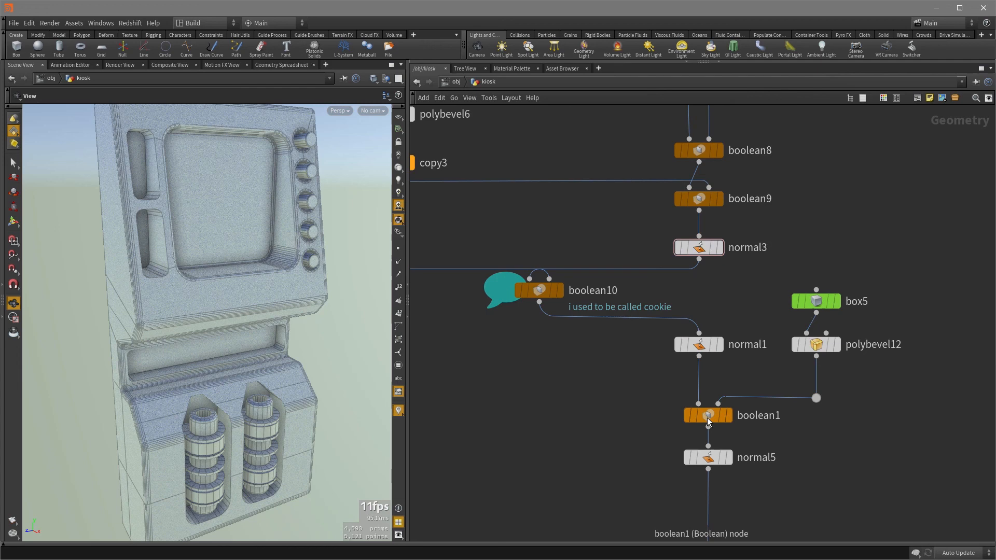
{"action": "mouse_move", "coordinate": [730, 423]}
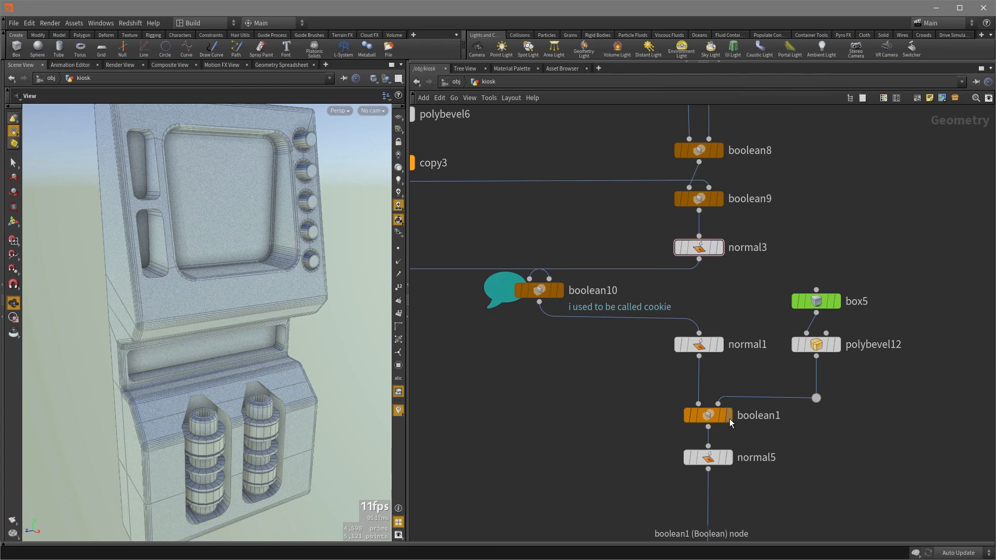
{"action": "left_click", "coordinate": [709, 415]}
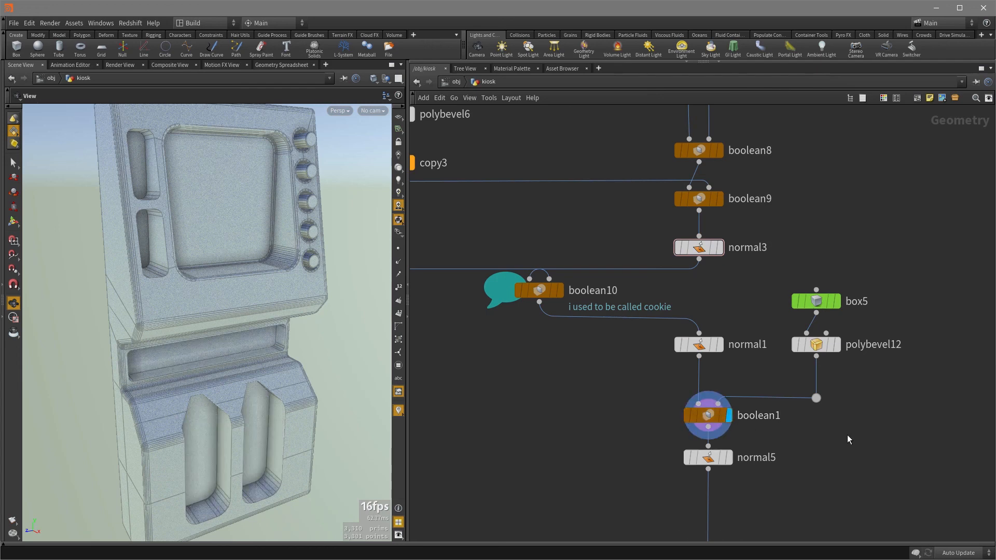
{"action": "scroll", "scroll_direction": "down", "scroll_amount": 3}
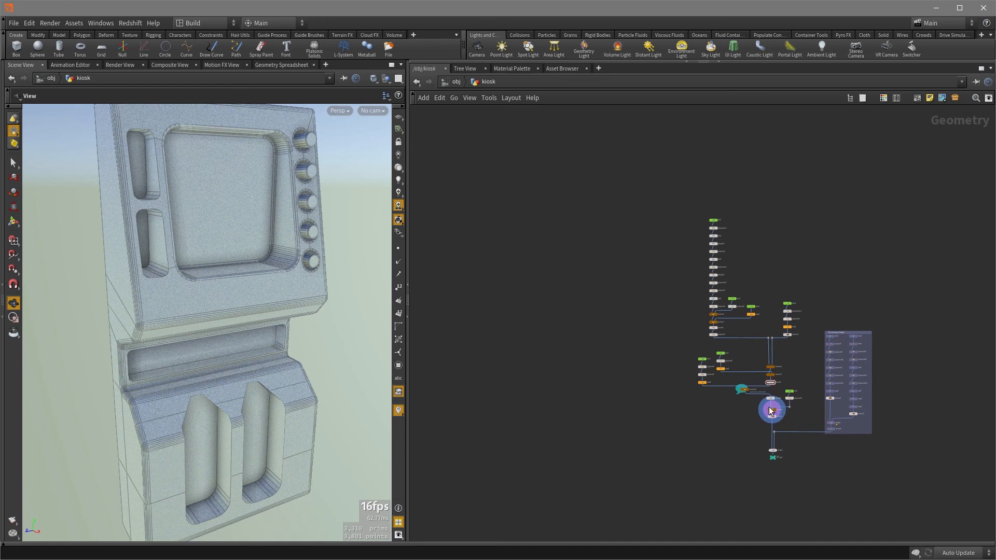
{"action": "left_click", "coordinate": [771, 410]}
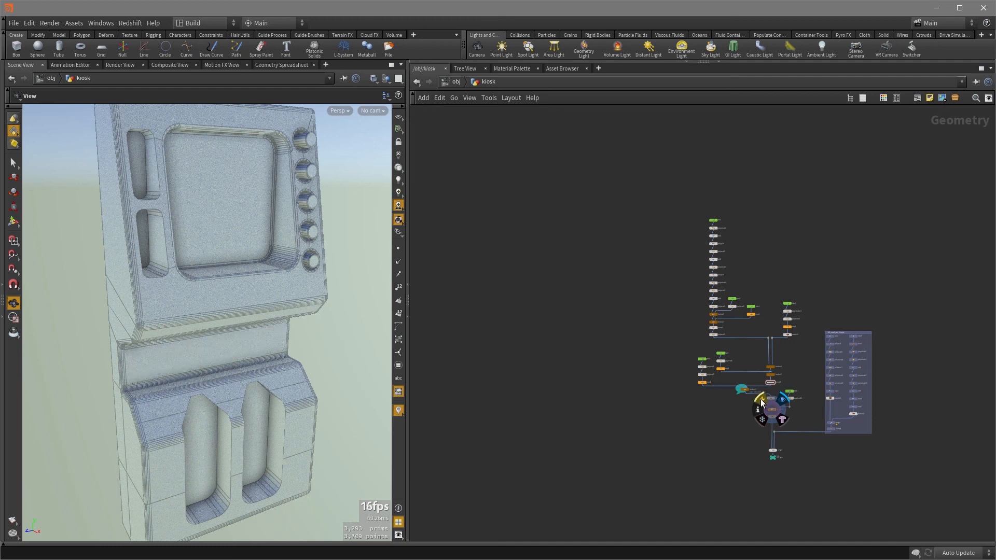
{"action": "left_click", "coordinate": [762, 398]}
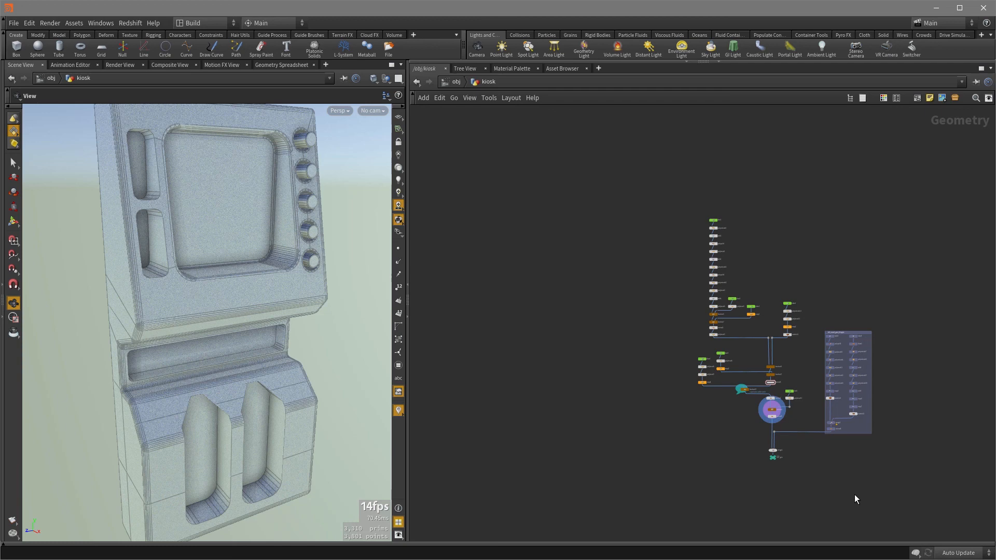
{"action": "mouse_move", "coordinate": [857, 497]}
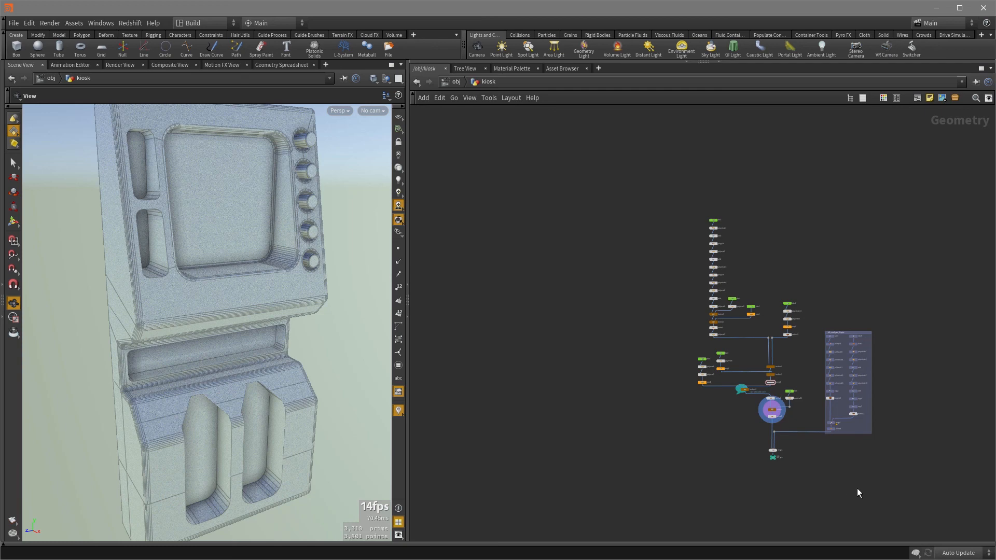